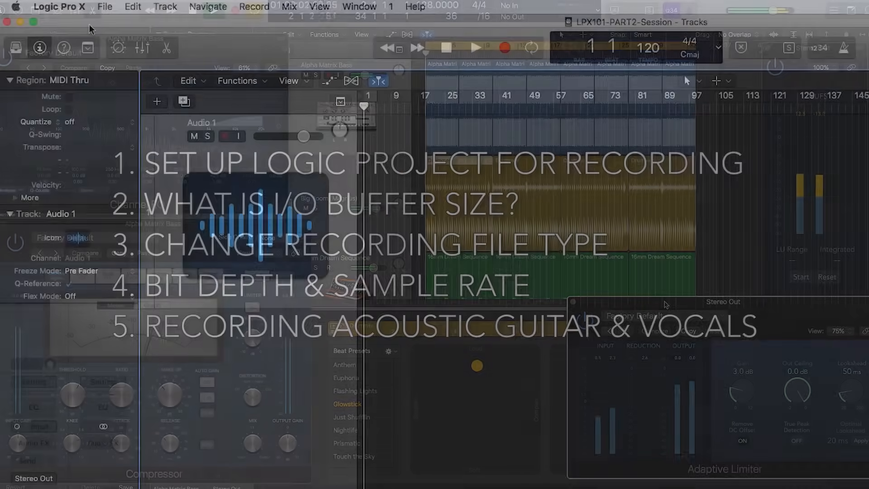
Open the Logic Pro X menu to reveal the Preferences submenu.
click(58, 7)
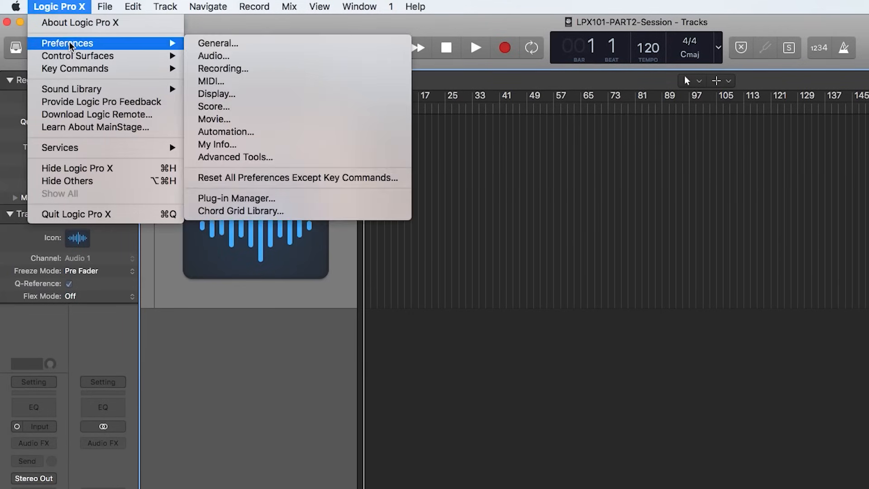
mouse_move(239, 55)
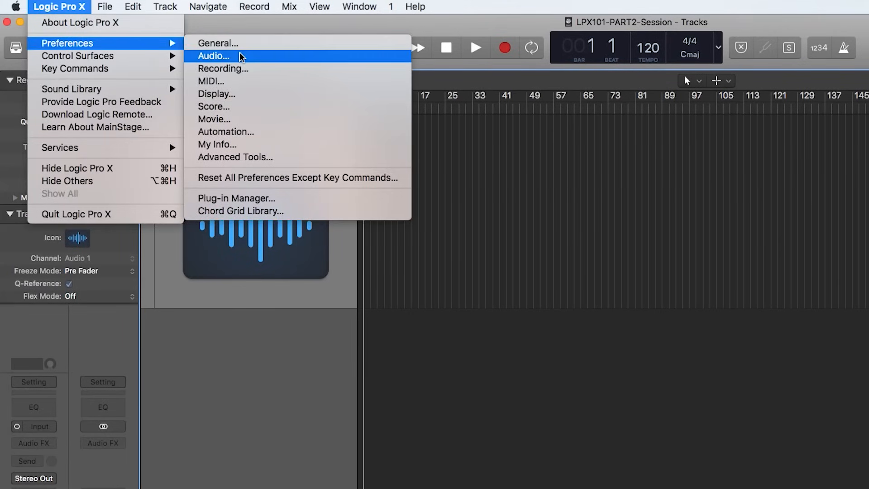
Open Audio preferences and step the I/O buffer size from 32 up to 1024 samples.
click(213, 55)
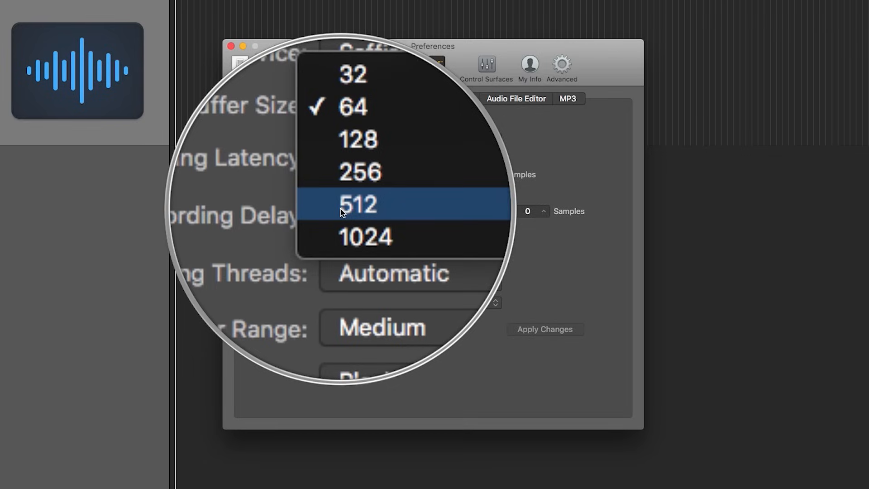
mouse_move(343, 186)
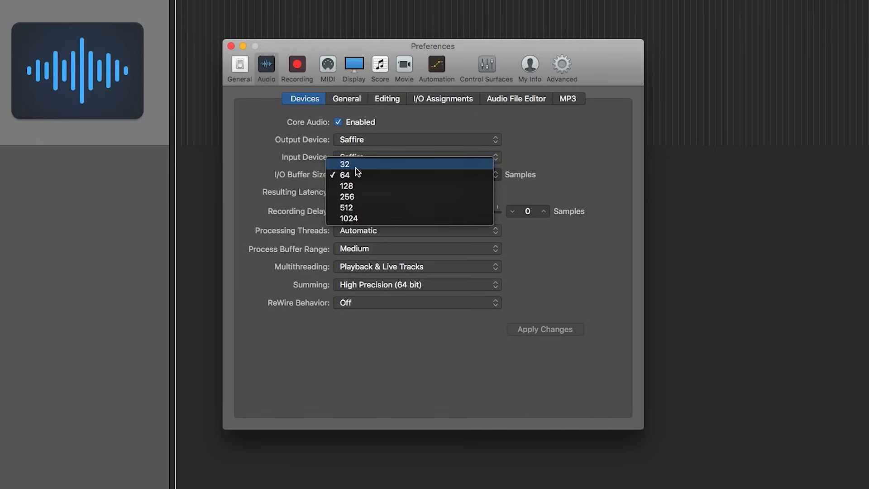
click(345, 164)
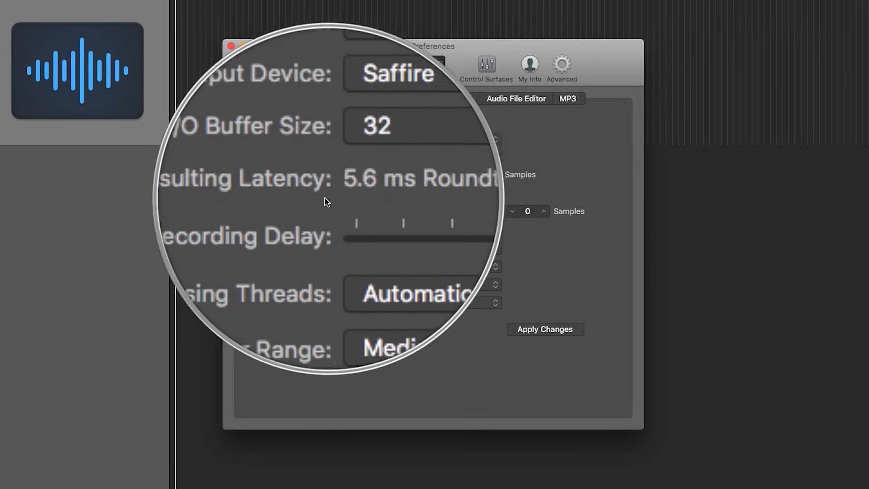
click(417, 175)
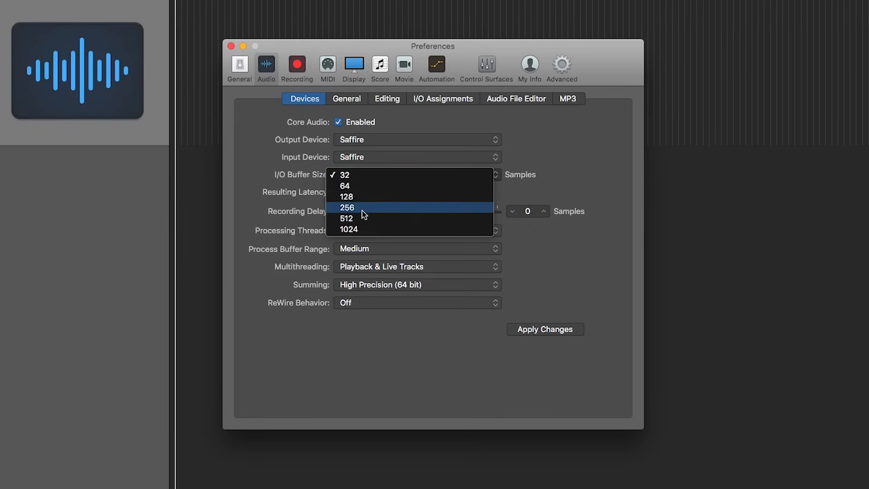
click(348, 229)
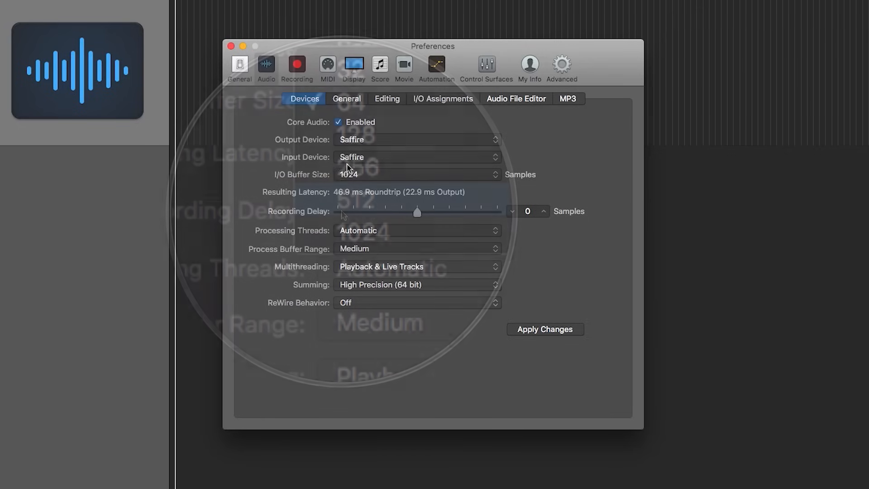
click(416, 174)
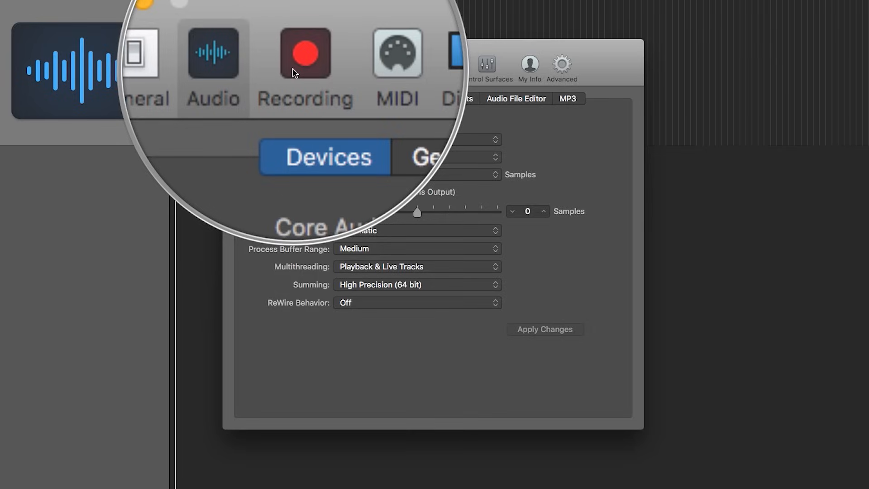
In Recording preferences, choose WAVE (BWF) file type and toggle 24-Bit Recording off and on.
click(296, 66)
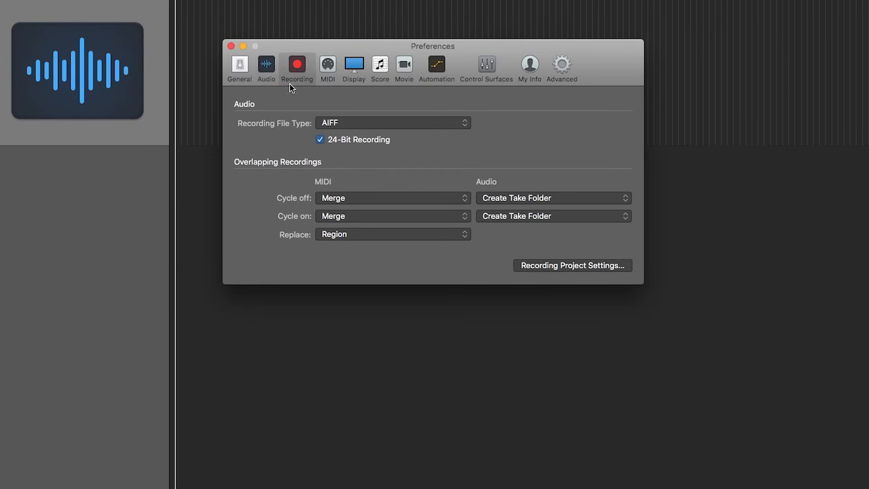
click(392, 123)
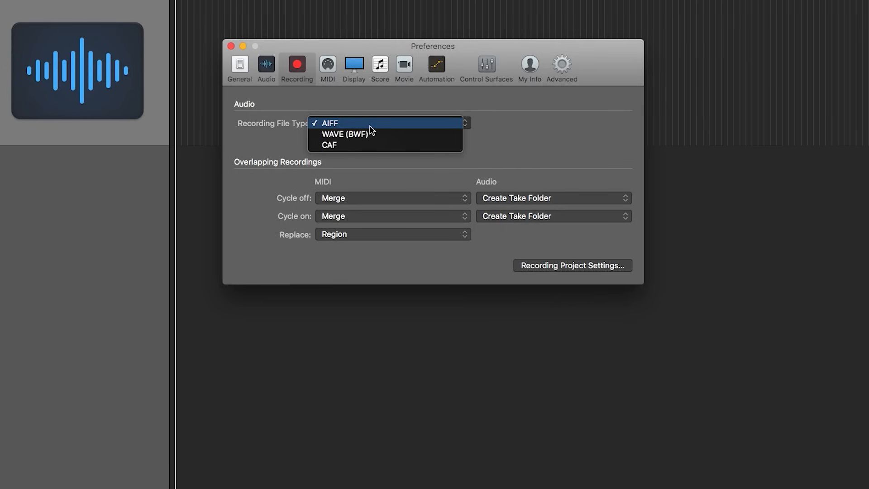
mouse_move(376, 145)
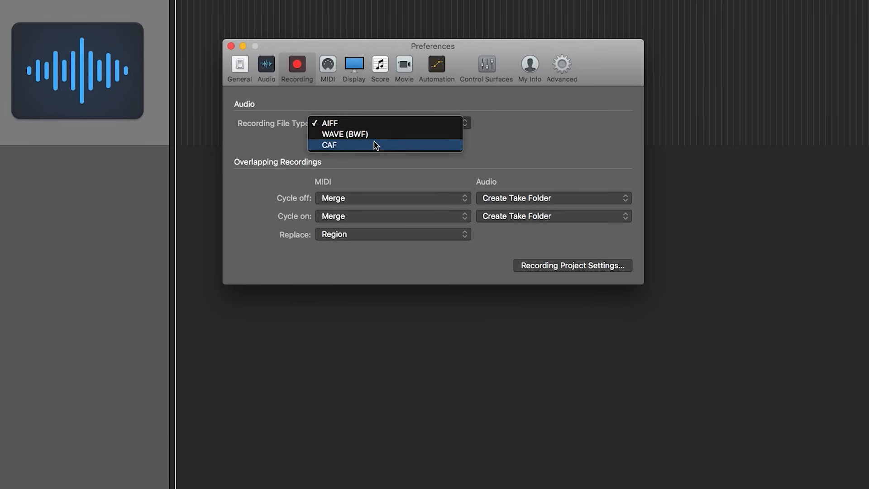
click(346, 133)
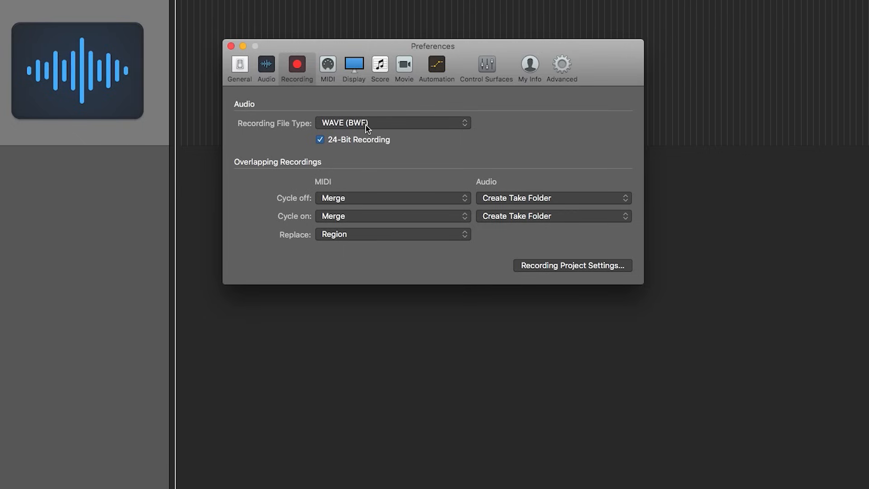
click(392, 123)
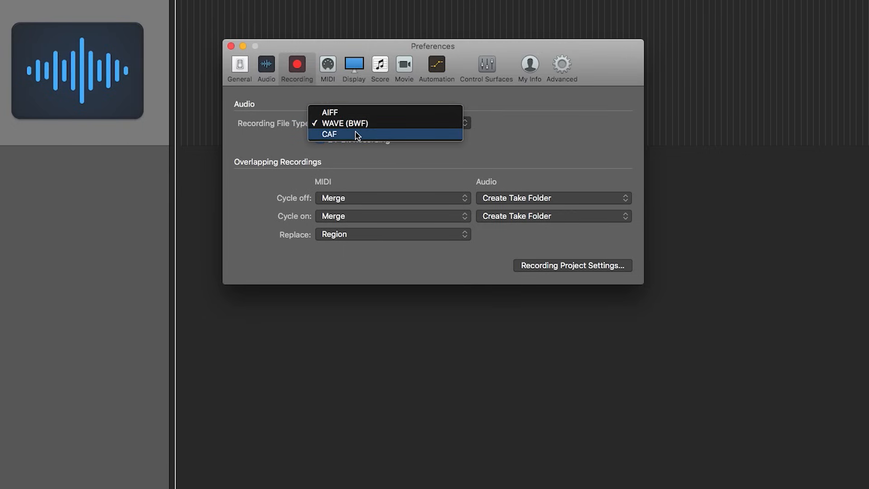
click(345, 123)
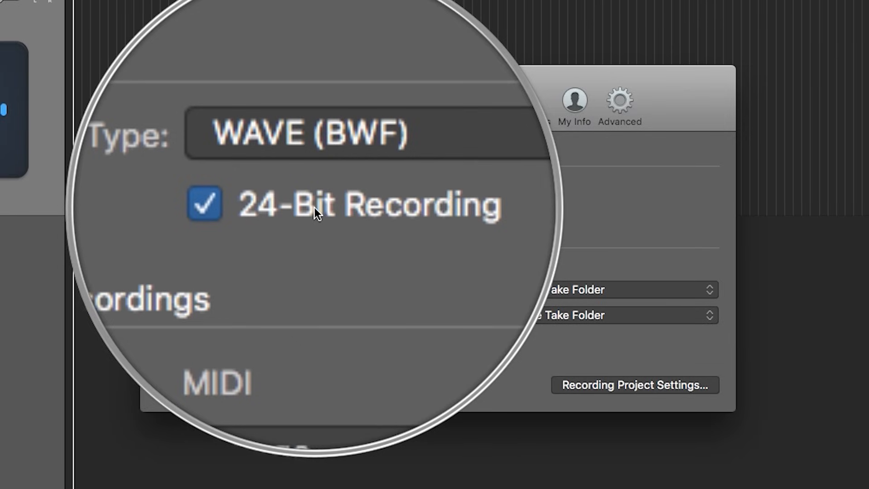
click(204, 203)
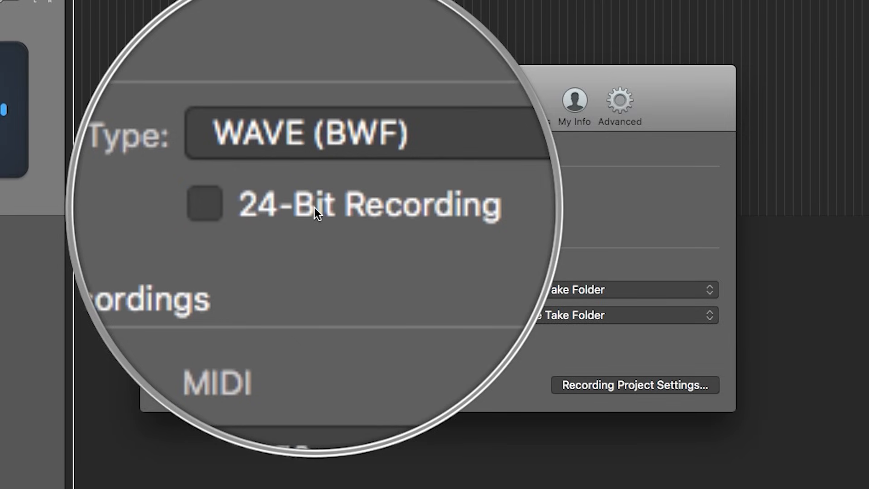
click(204, 204)
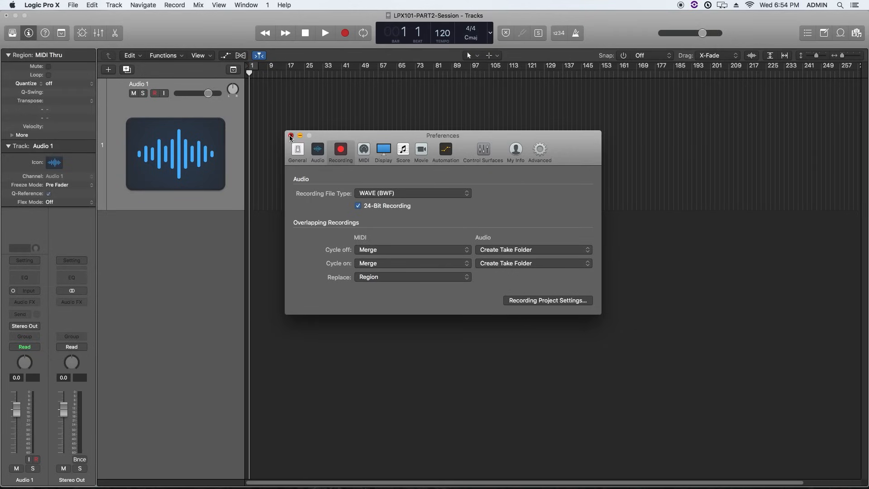
Close Preferences and open File > Project Settings > Audio, currently at 48 kHz.
click(291, 135)
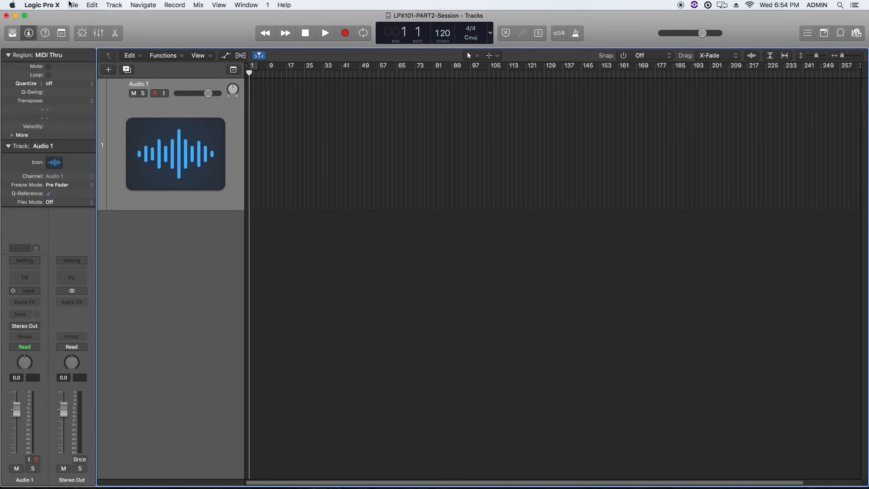
click(72, 5)
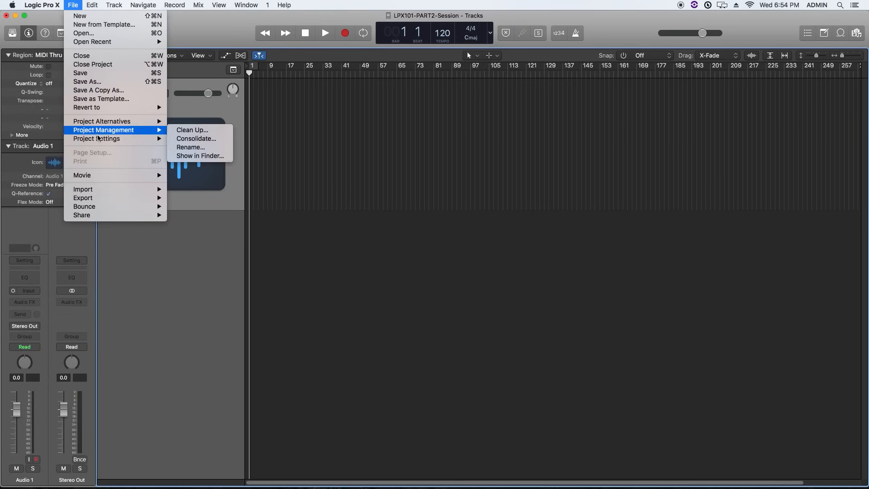
mouse_move(97, 139)
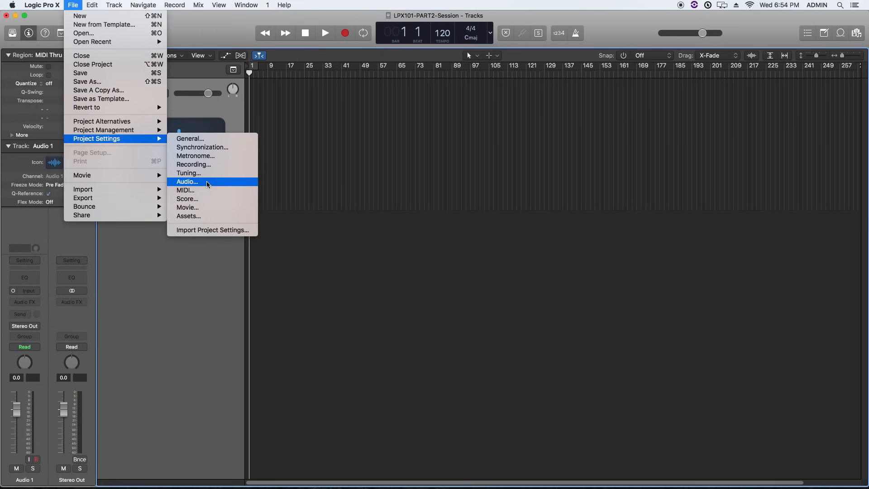
click(187, 181)
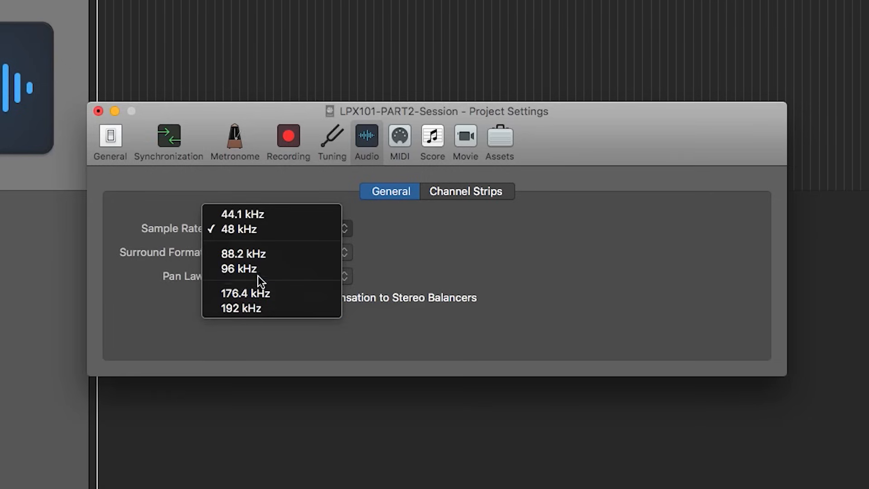
mouse_move(237, 269)
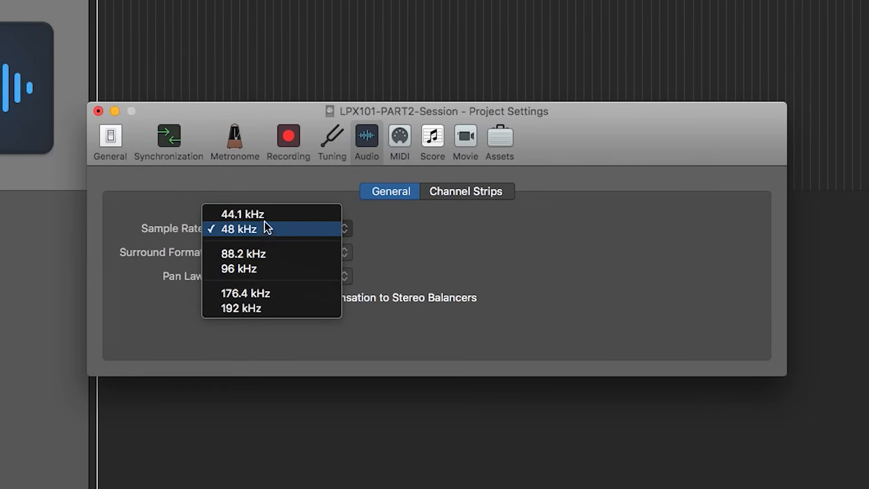
mouse_move(267, 233)
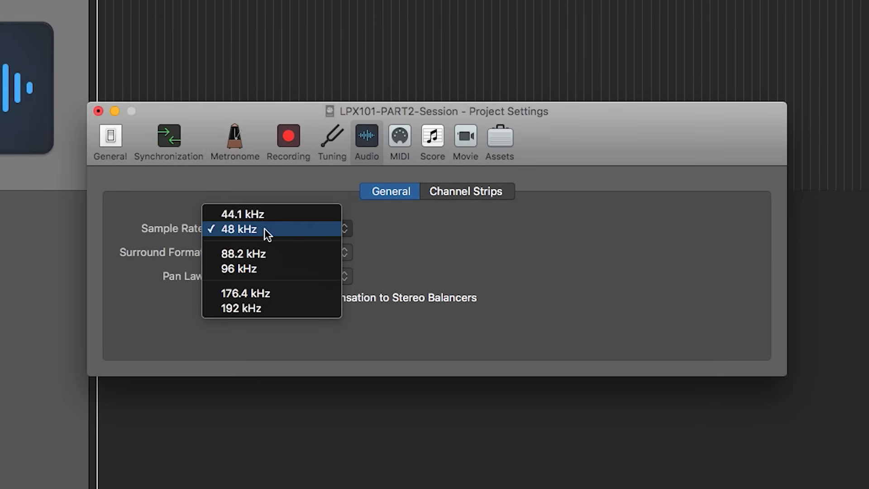
mouse_move(264, 271)
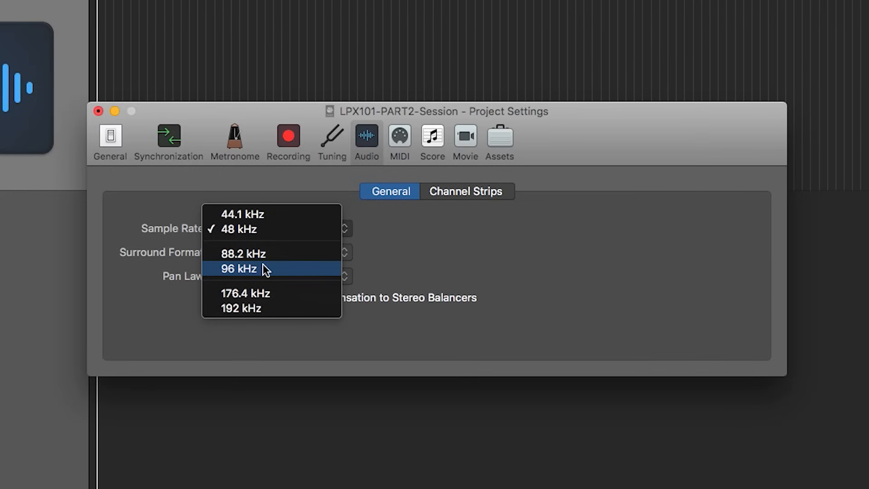
mouse_move(272, 228)
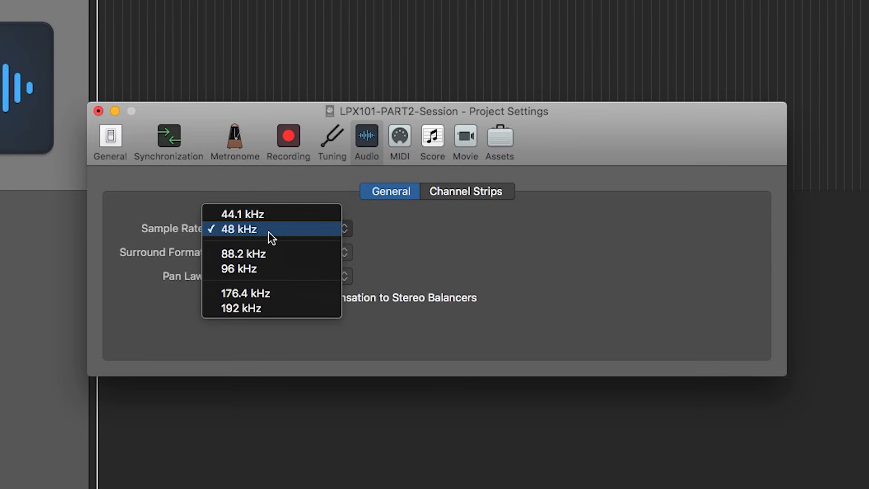
mouse_move(265, 255)
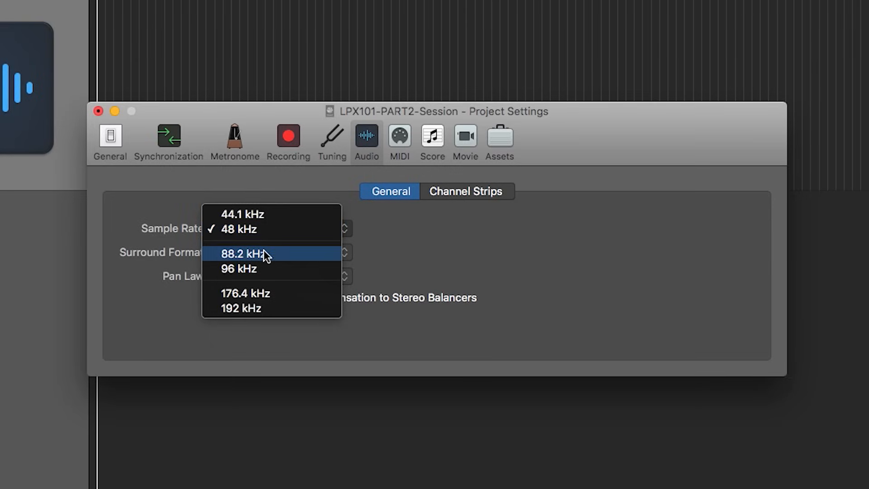
mouse_move(268, 293)
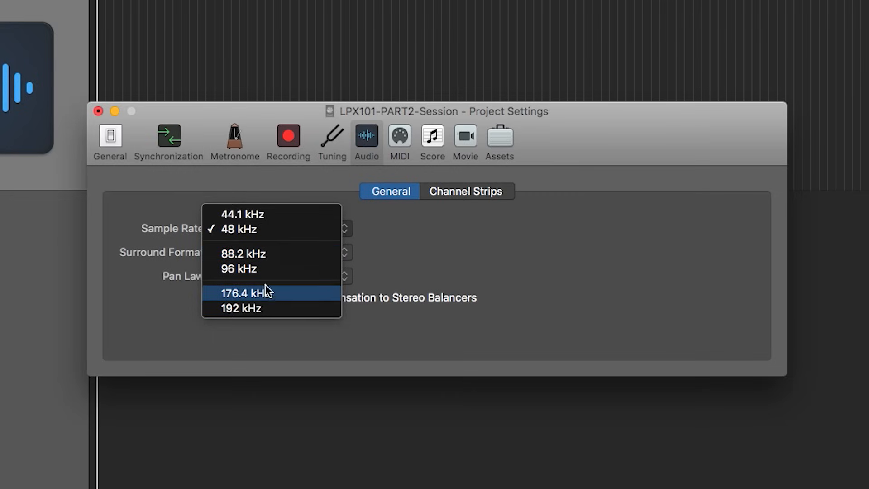
mouse_move(279, 309)
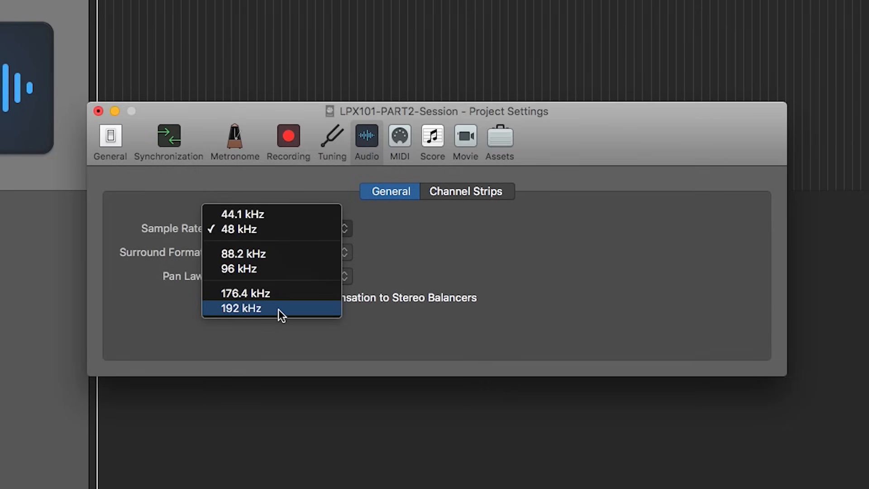
mouse_move(259, 233)
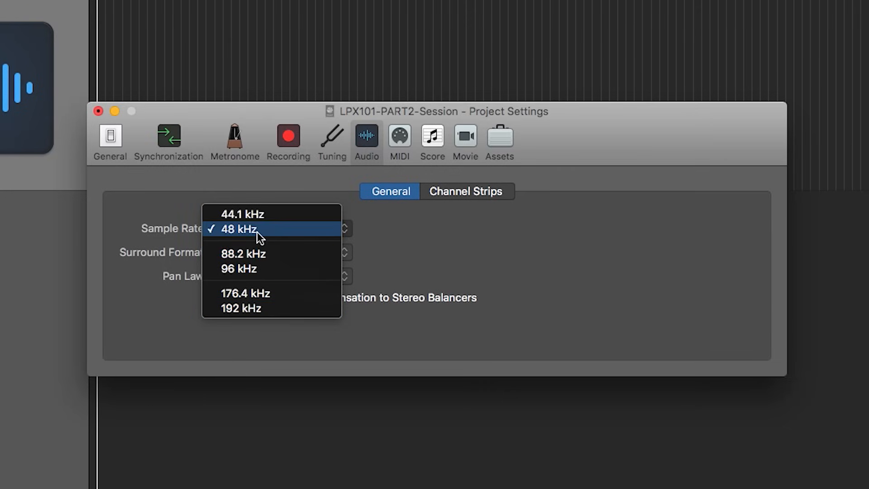
mouse_move(291, 256)
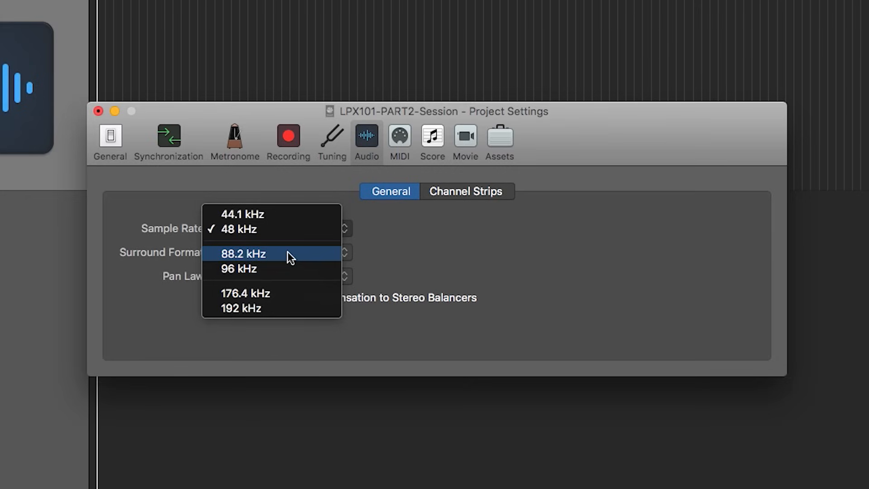
mouse_move(299, 244)
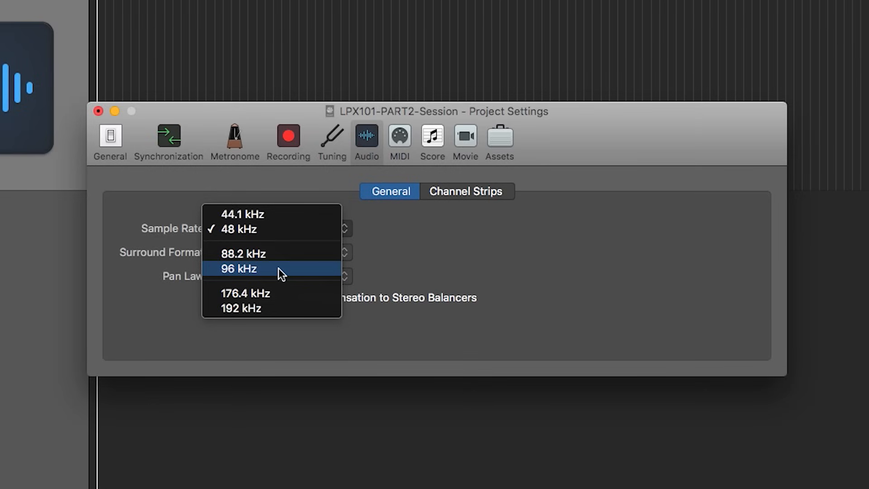
mouse_move(278, 294)
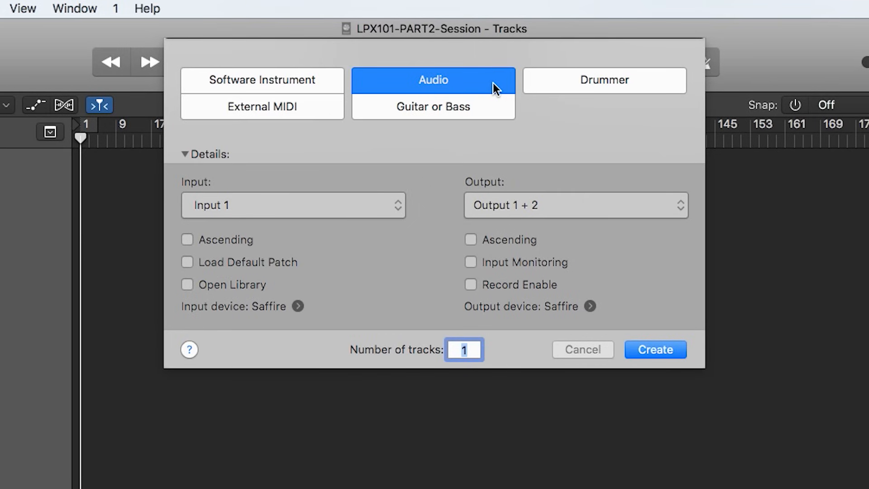
mouse_move(469, 359)
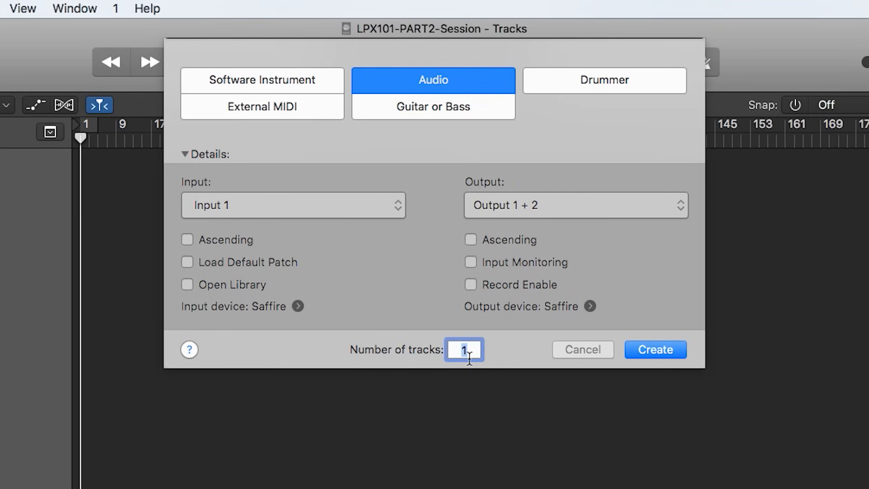
Enter 3 as the number of new audio tracks.
text(3)
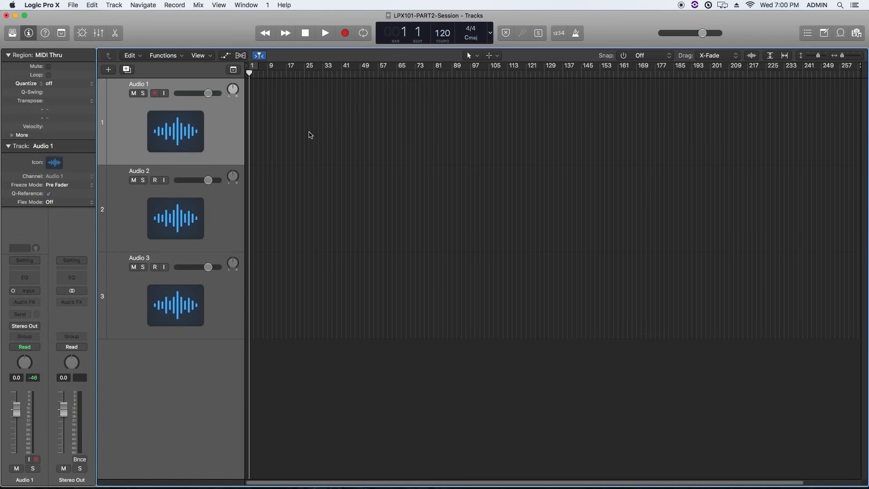
mouse_move(196, 113)
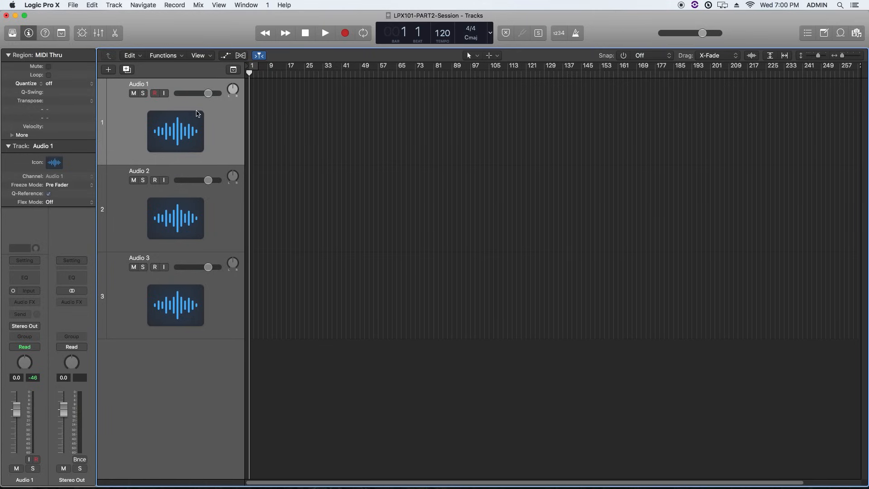
mouse_move(143, 270)
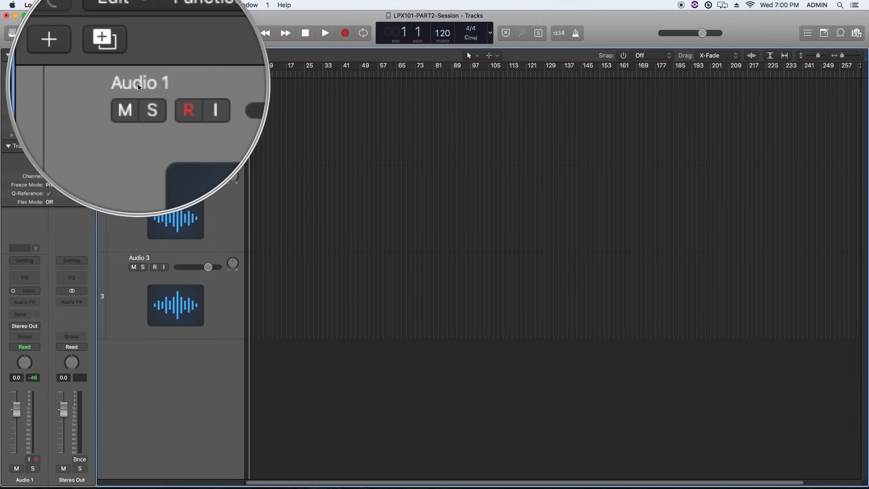
Name the track headers Guitar L, Guitar R and Vocals in turn.
double_click(140, 82)
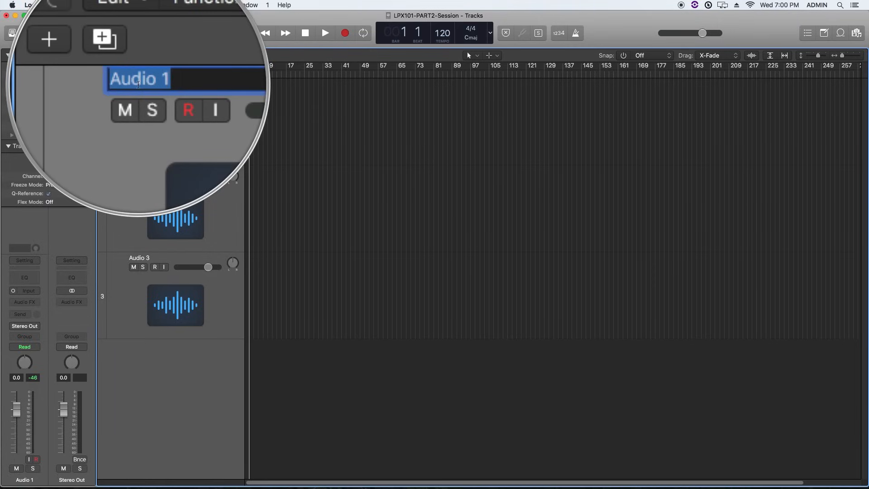
text(Guitar)
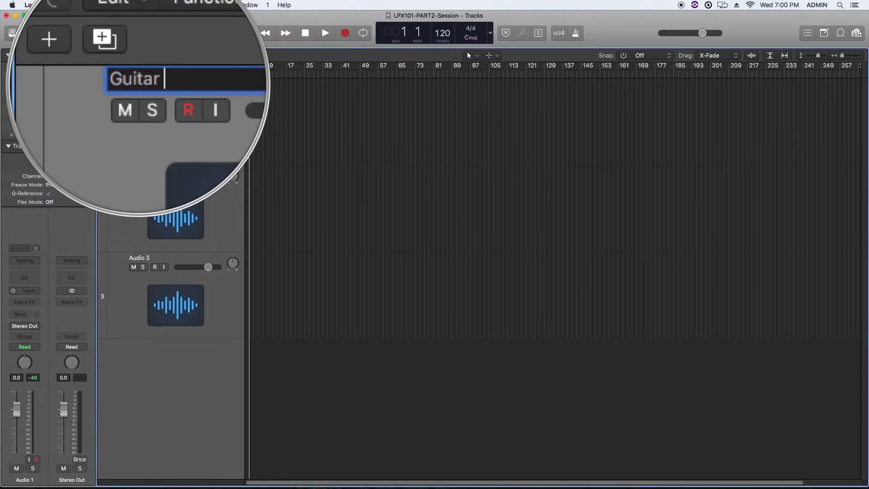
text(L)
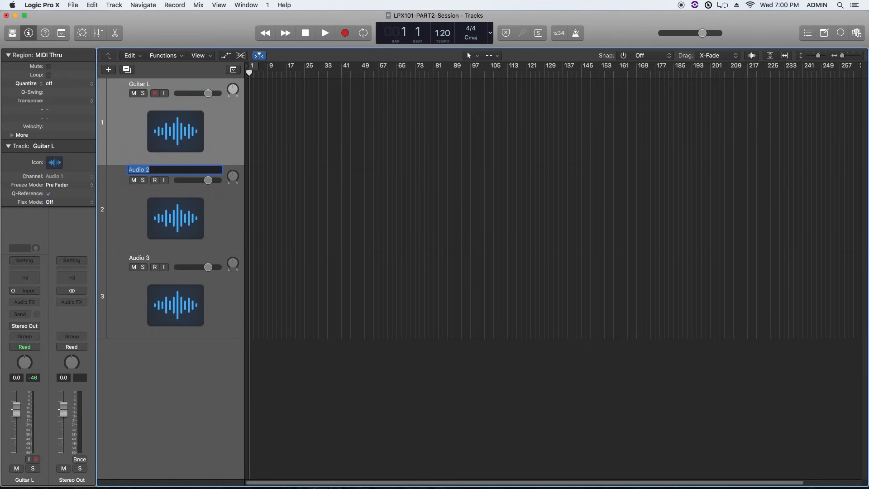
text(Guitar R)
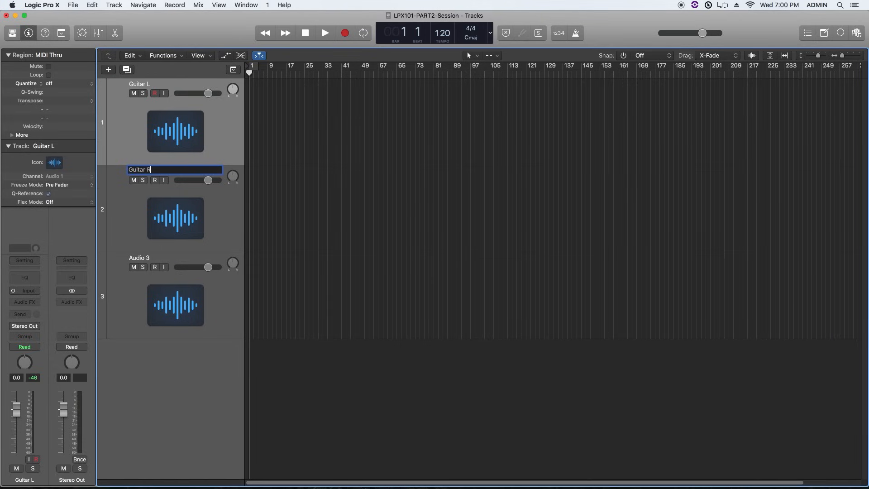
text(Vocals)
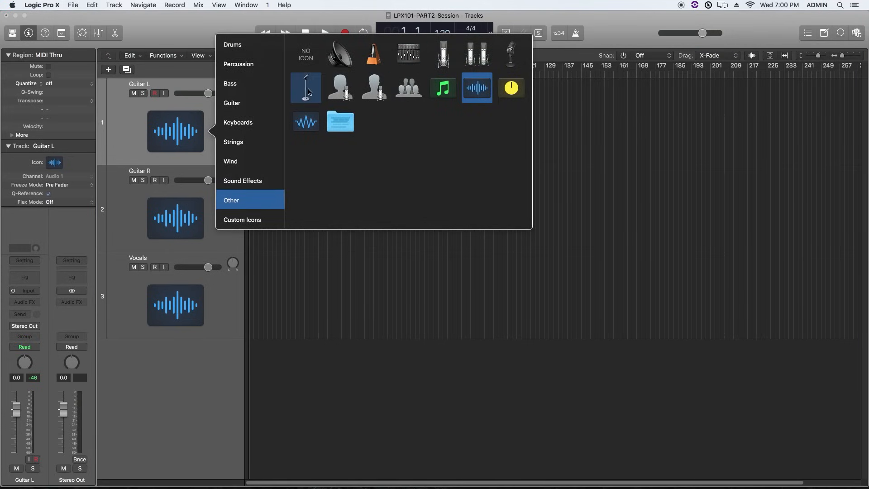
Assign the acoustic guitar icon from the Guitar category to Guitar L and Guitar R.
click(232, 103)
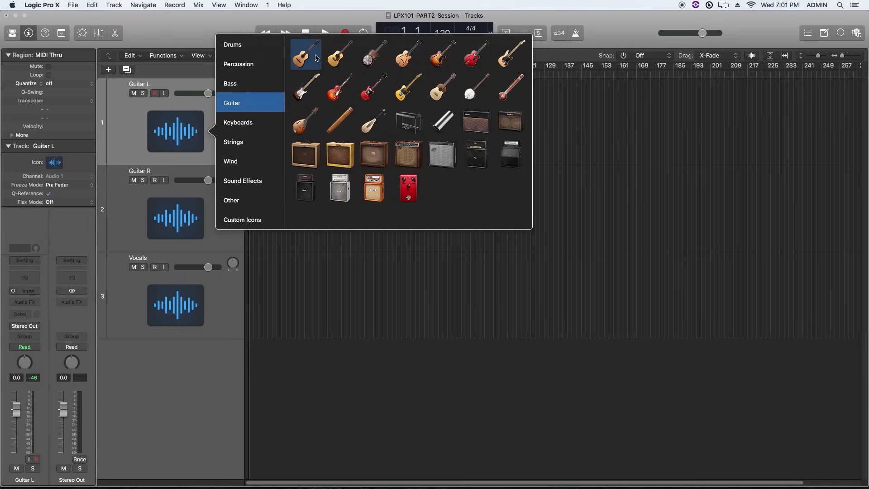
click(304, 54)
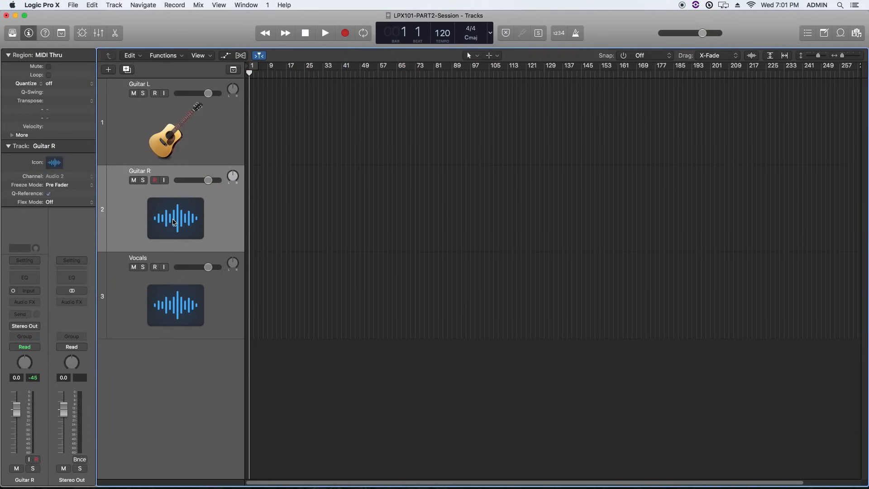
click(54, 162)
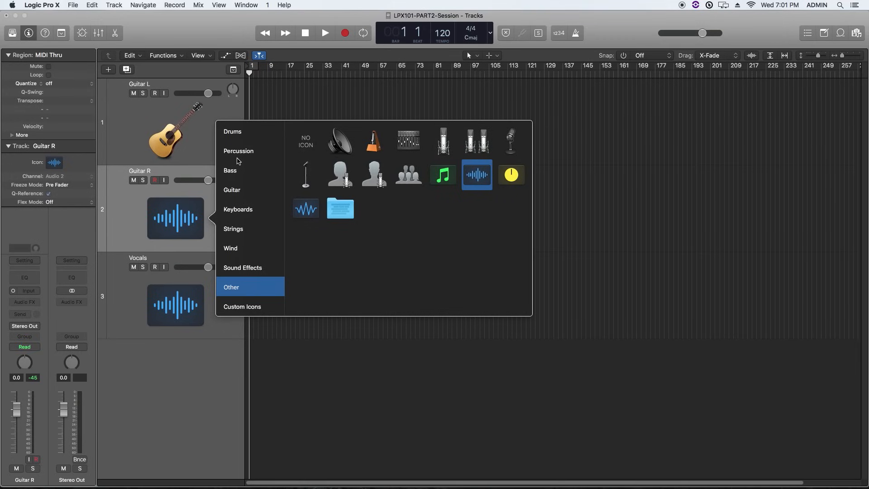
click(232, 190)
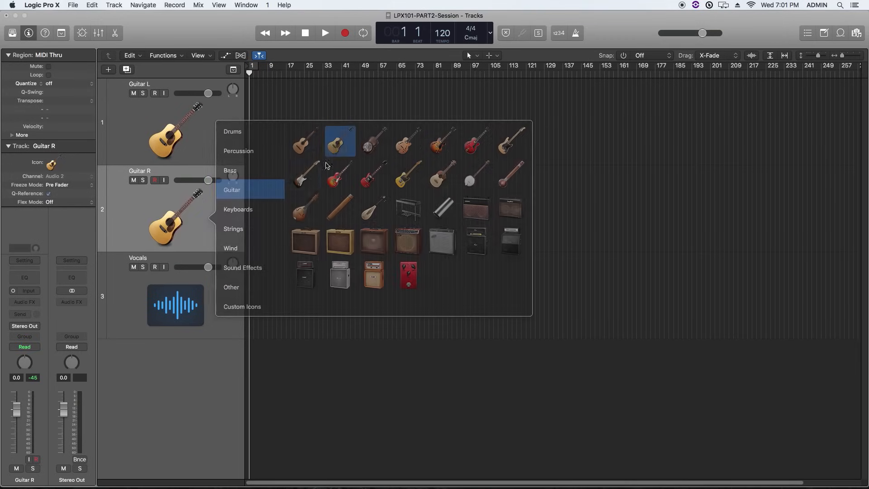
click(232, 373)
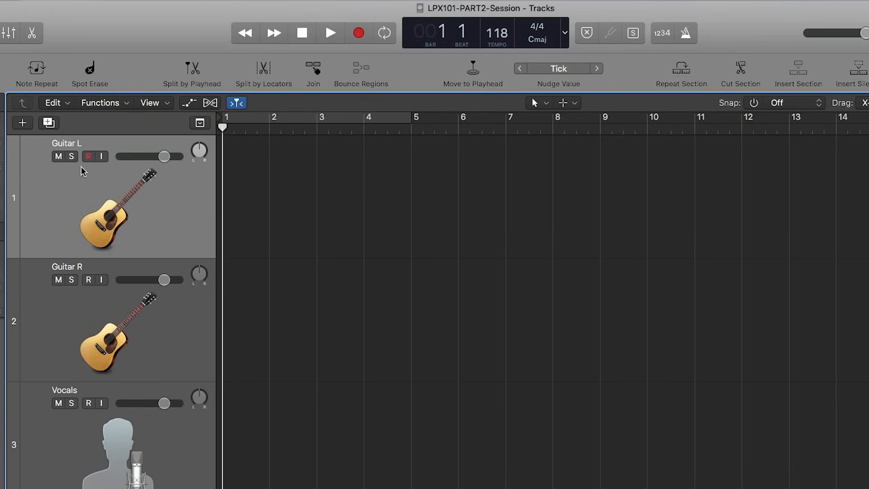
Dismiss the no-input-source alert and set Guitar L's channel strip input to Input 1.
click(357, 33)
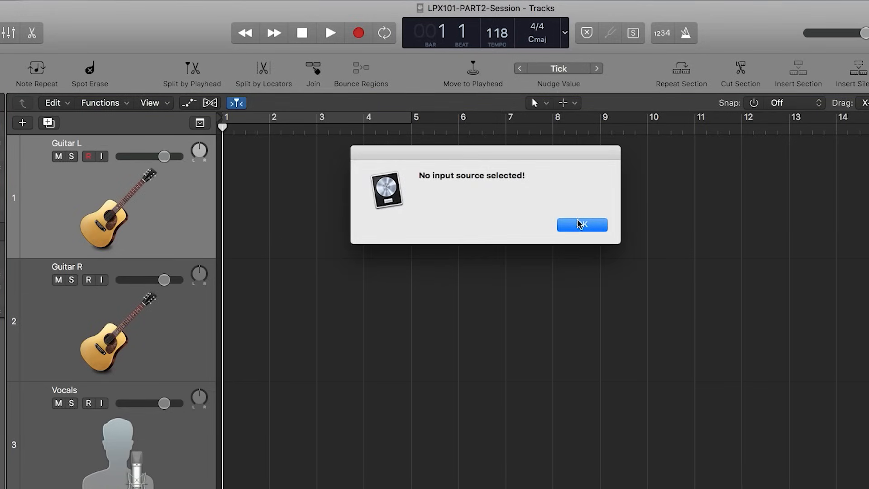
click(581, 225)
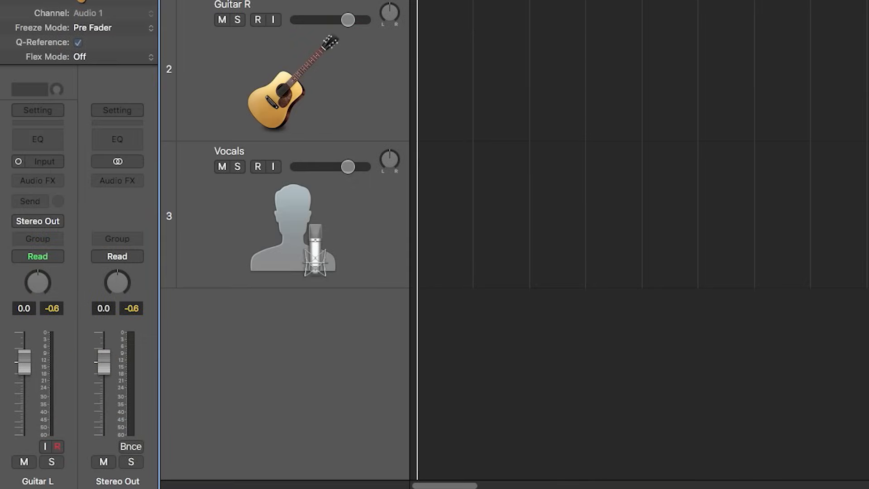
mouse_move(6, 181)
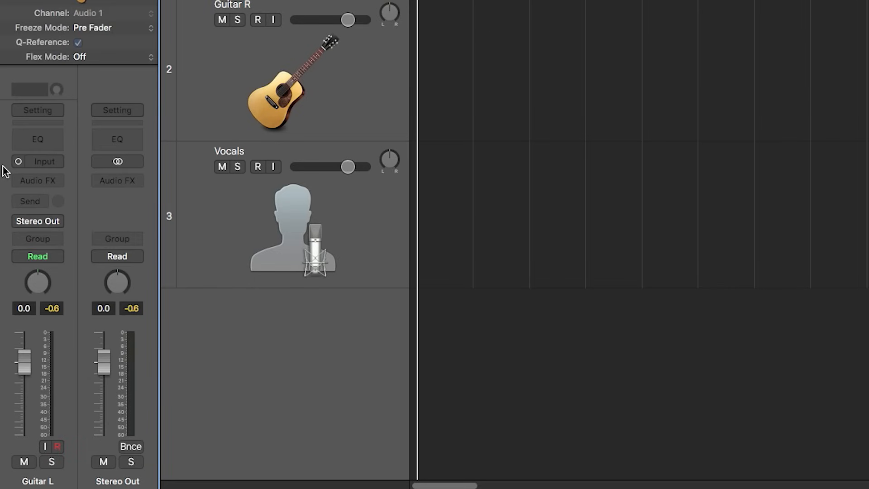
click(44, 161)
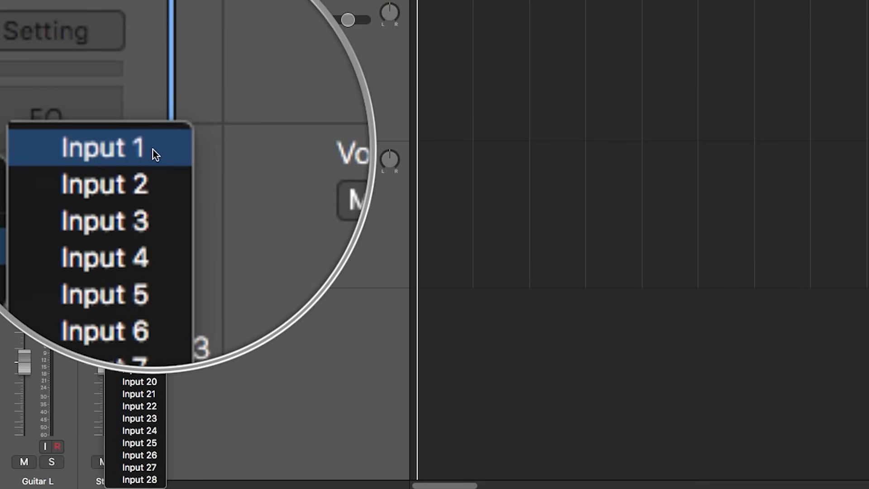
click(104, 147)
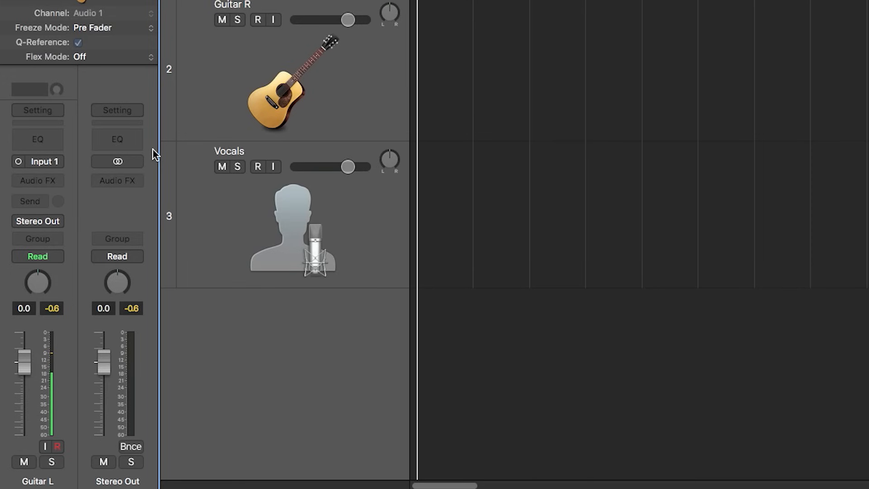
mouse_move(182, 49)
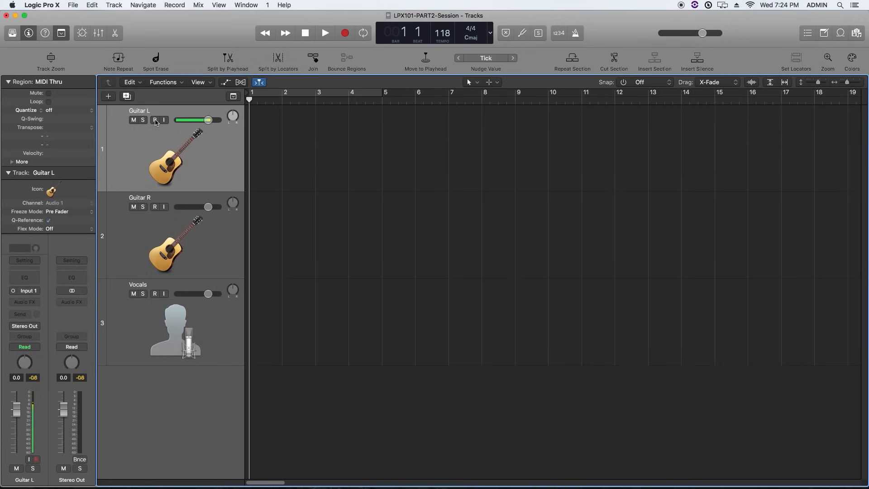
Toggle Guitar L's record-arm and input monitoring buttons.
click(155, 119)
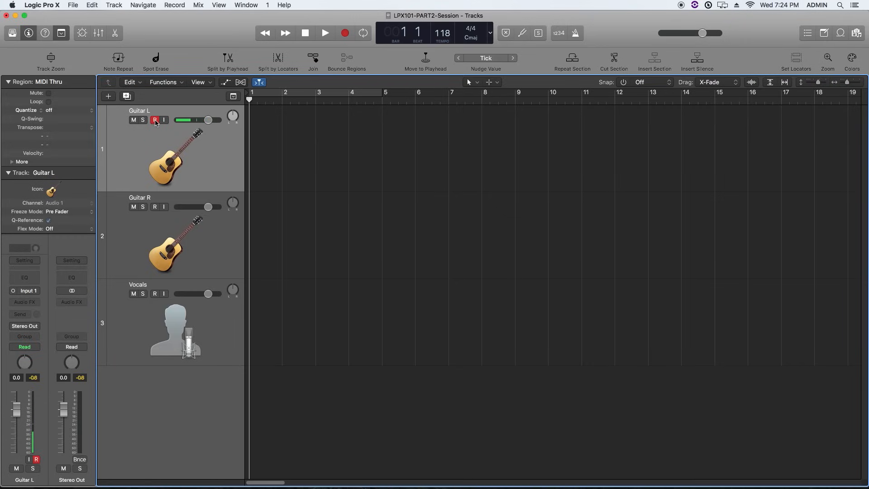
click(163, 120)
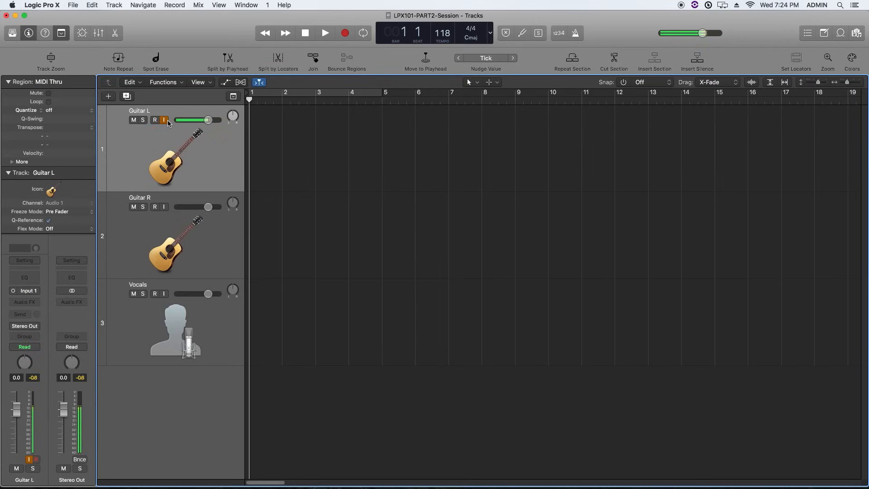
click(155, 119)
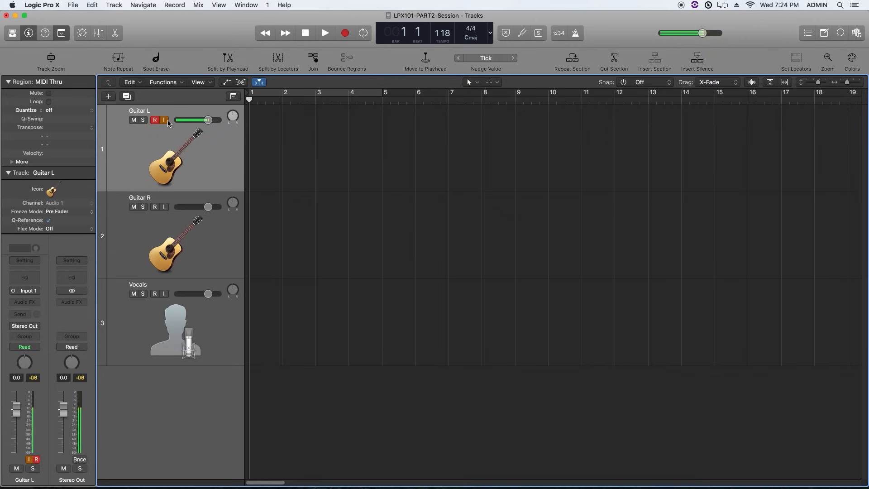
click(155, 119)
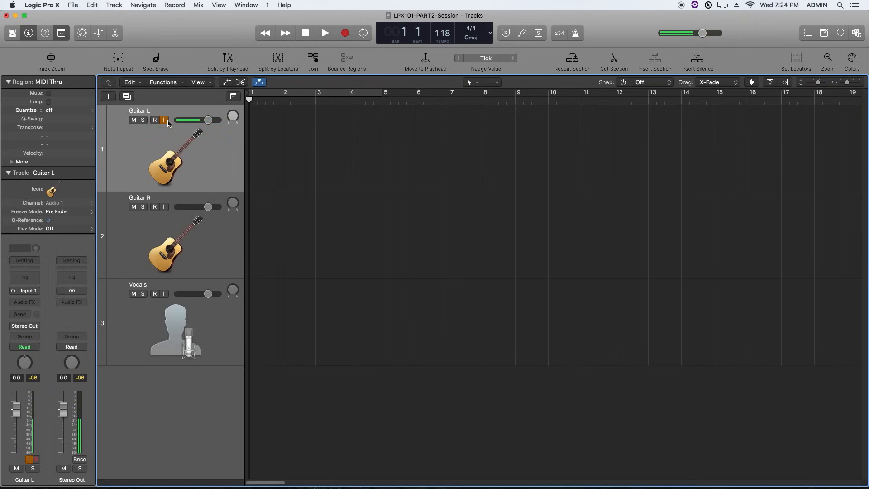
Record and stop a short test take on Guitar L.
click(344, 33)
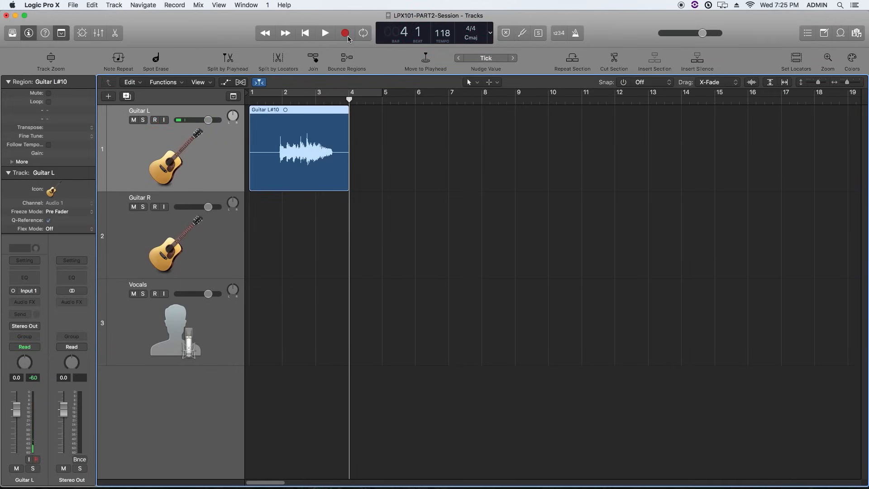
click(155, 120)
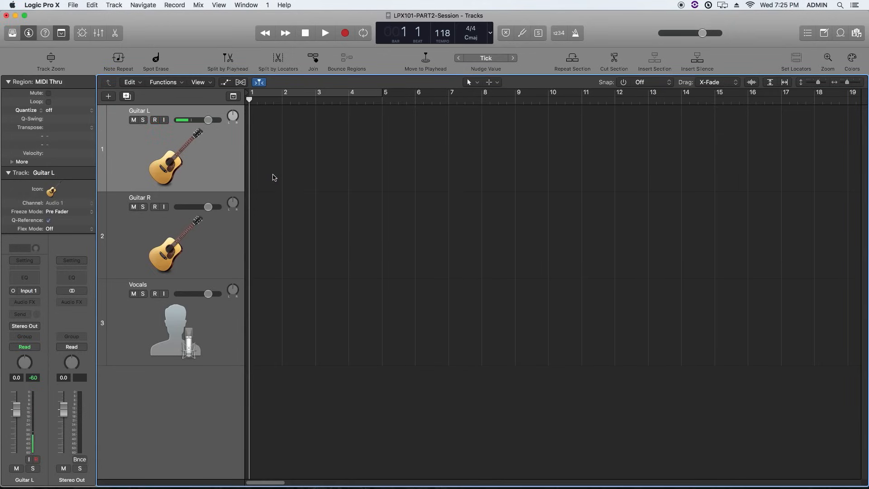
click(344, 32)
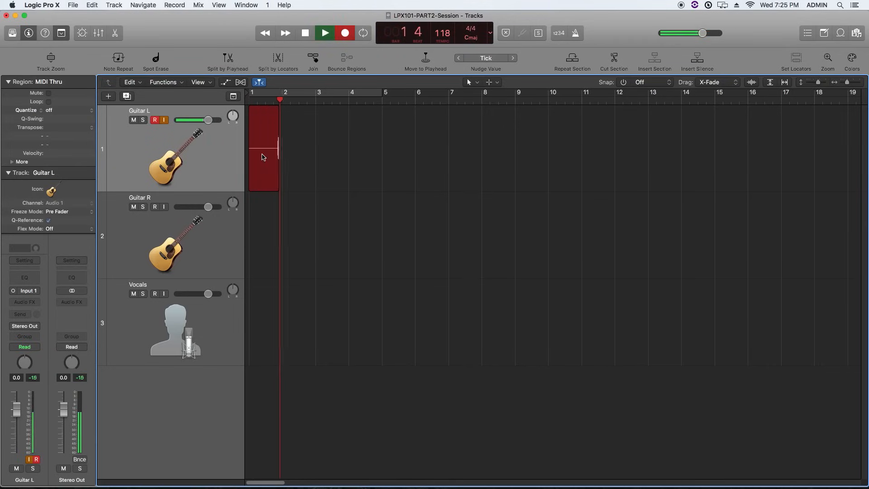
click(324, 33)
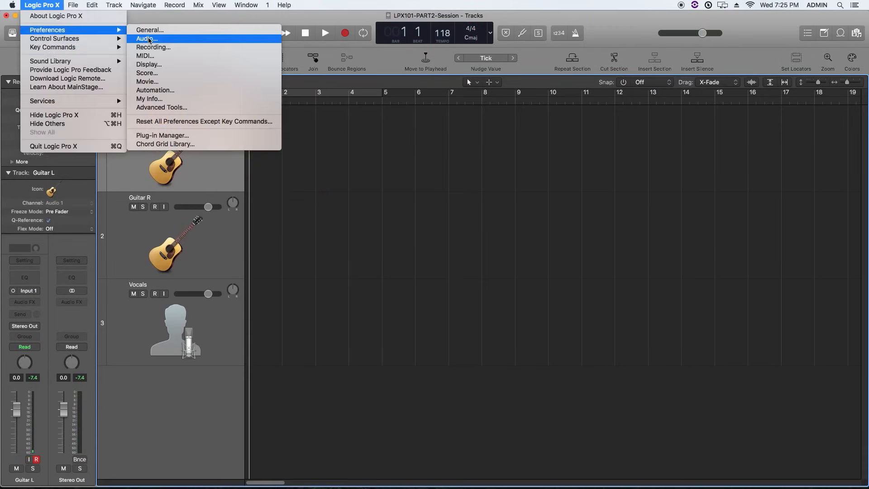
In Audio > General preferences, uncheck focused-track-only input monitoring.
click(145, 38)
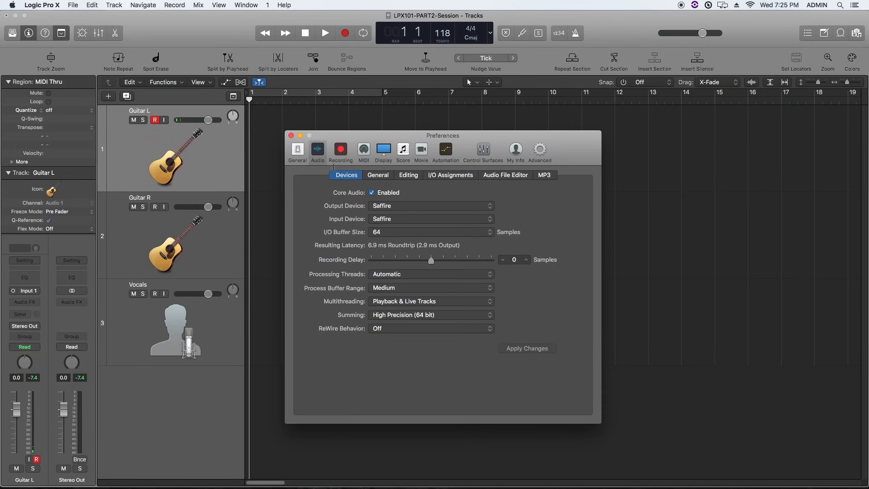
click(377, 175)
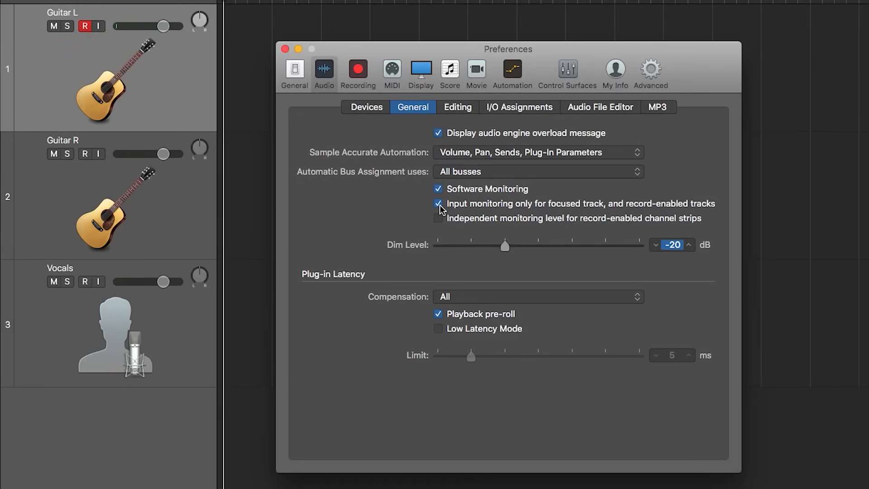
click(437, 203)
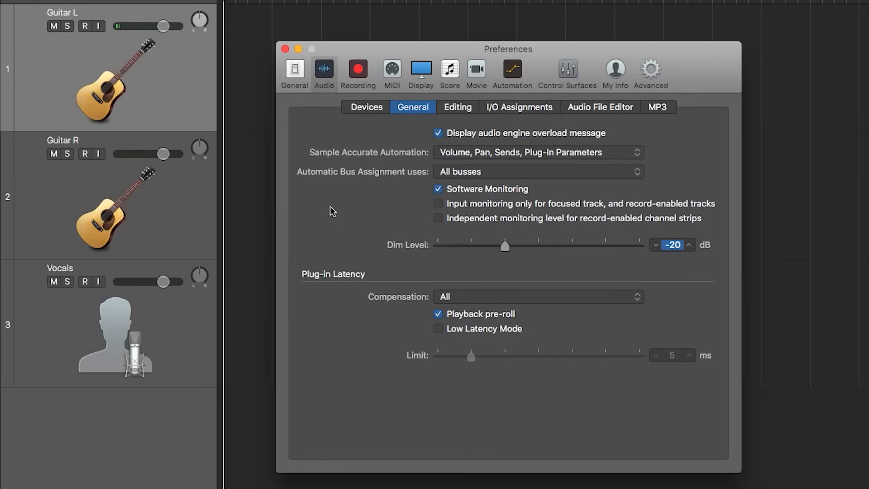
Toggle record-enable on the Guitar L track on and off.
click(85, 26)
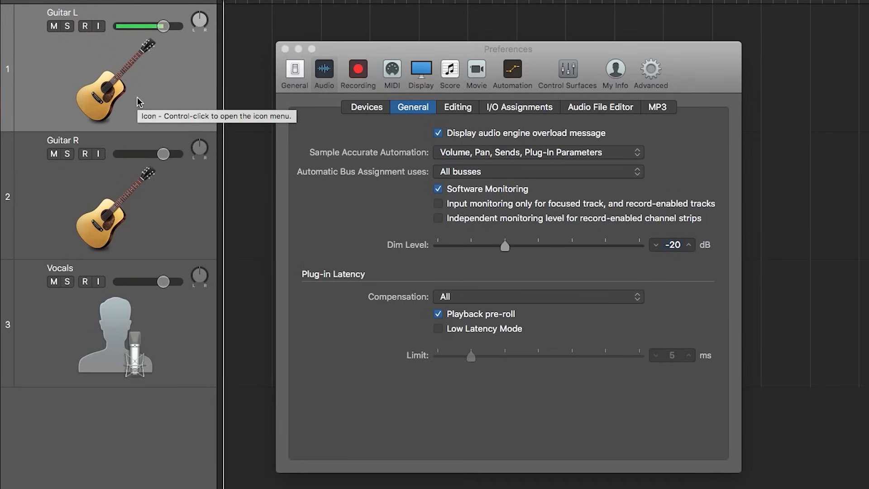
click(84, 26)
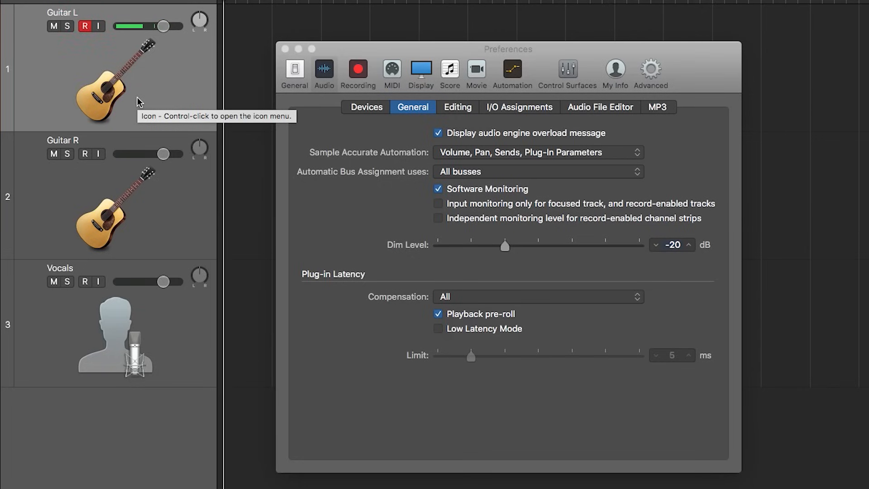
click(84, 25)
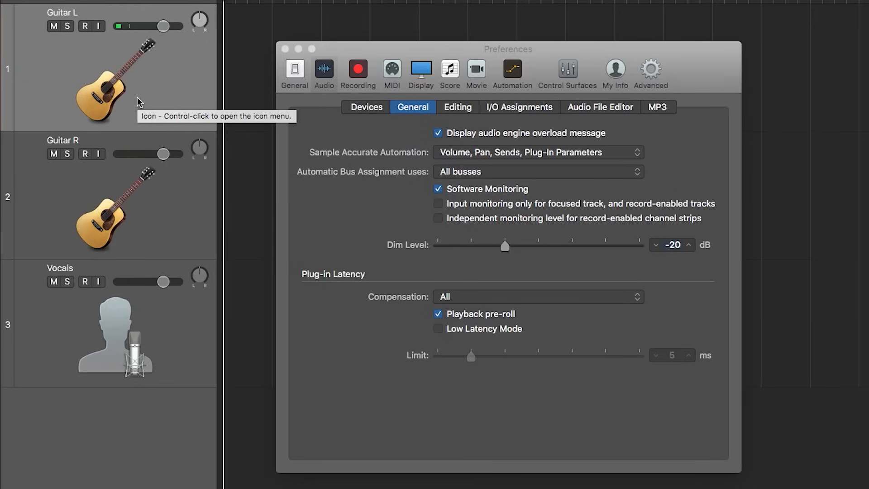
click(84, 26)
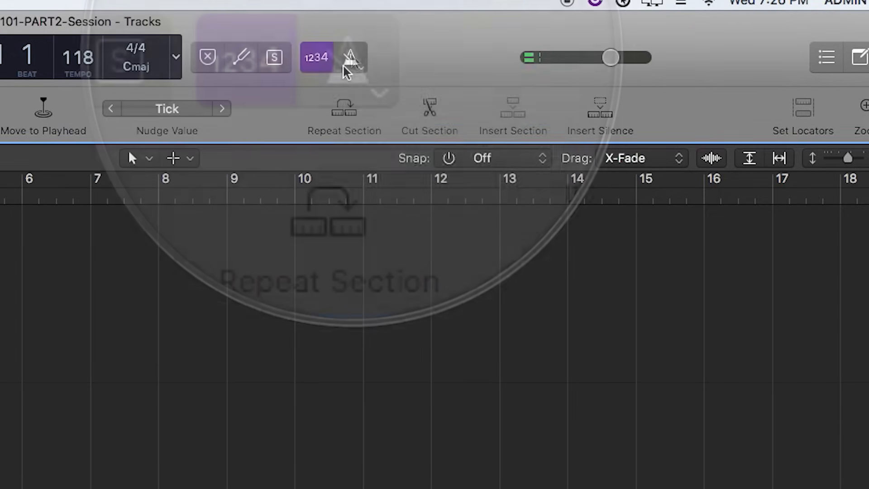
Open Metronome Settings from the metronome menu and drag the click Tonality slider lower.
click(351, 57)
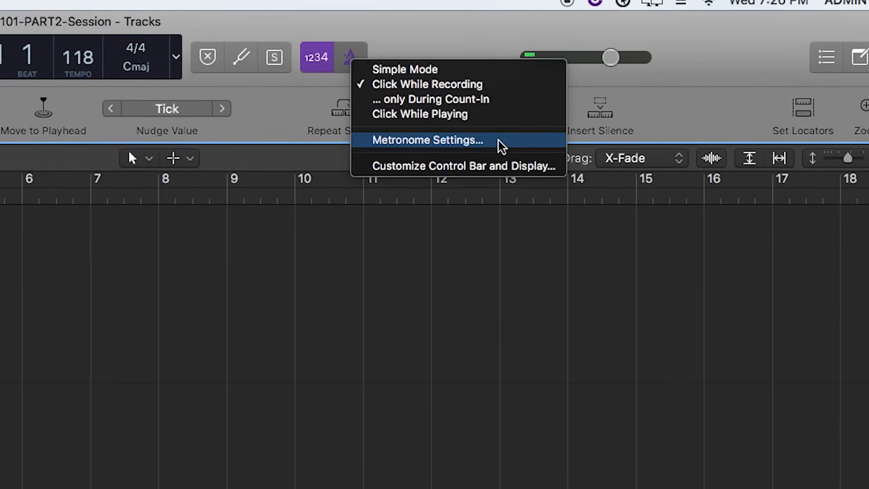
click(426, 139)
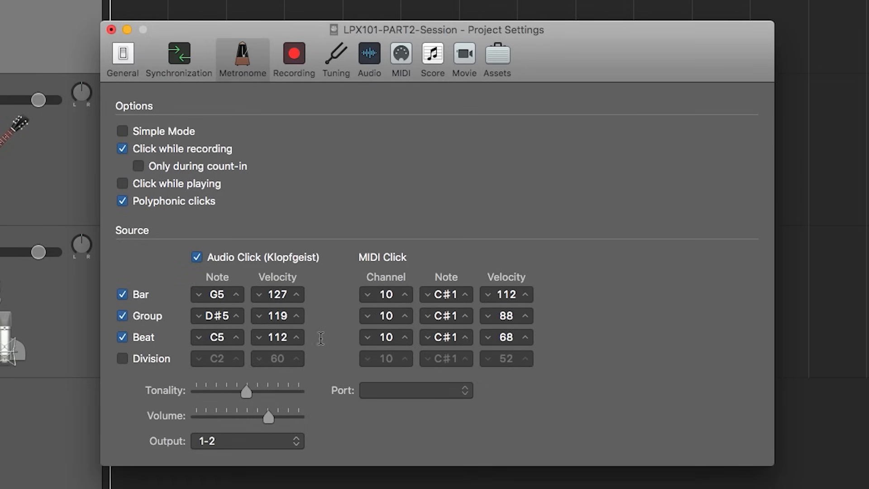
mouse_move(235, 393)
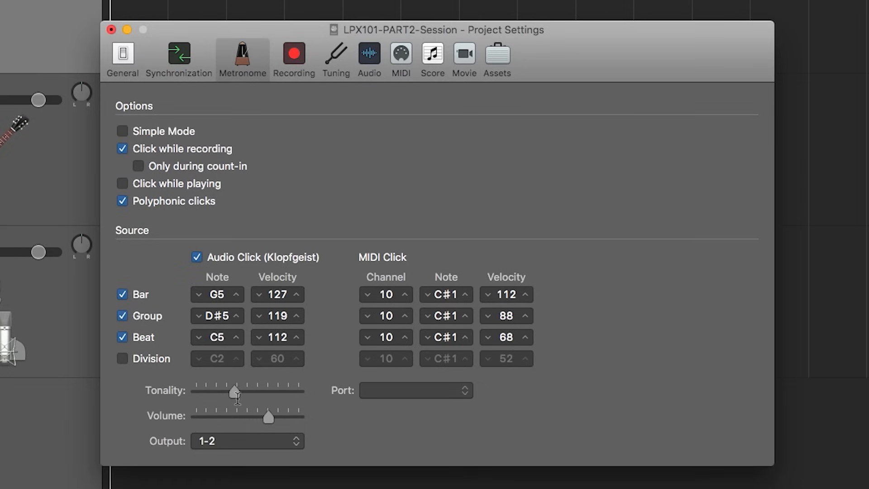
drag(269, 418, 242, 417)
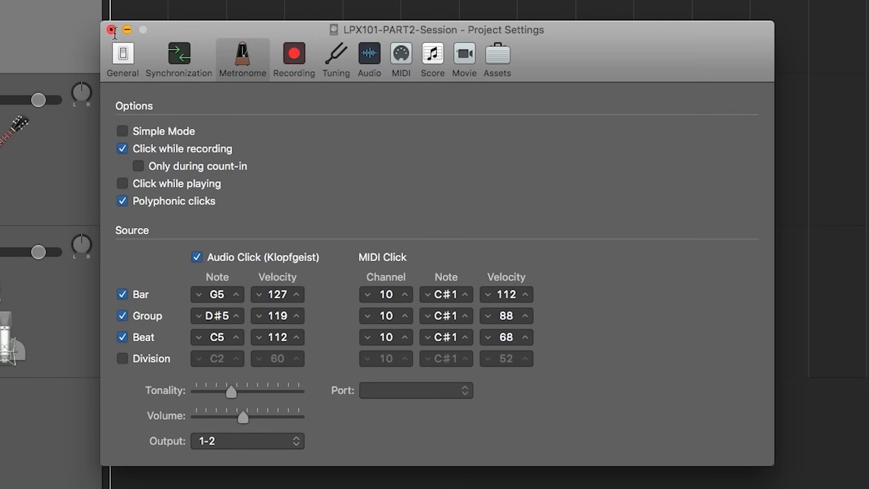
Close Project Settings, record the full Guitar L take, and pan Guitar L left to -28.
click(112, 30)
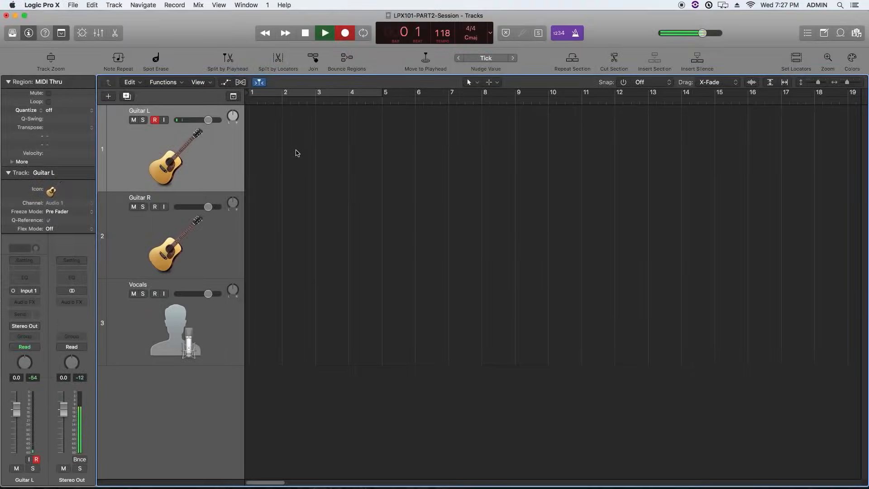
click(324, 33)
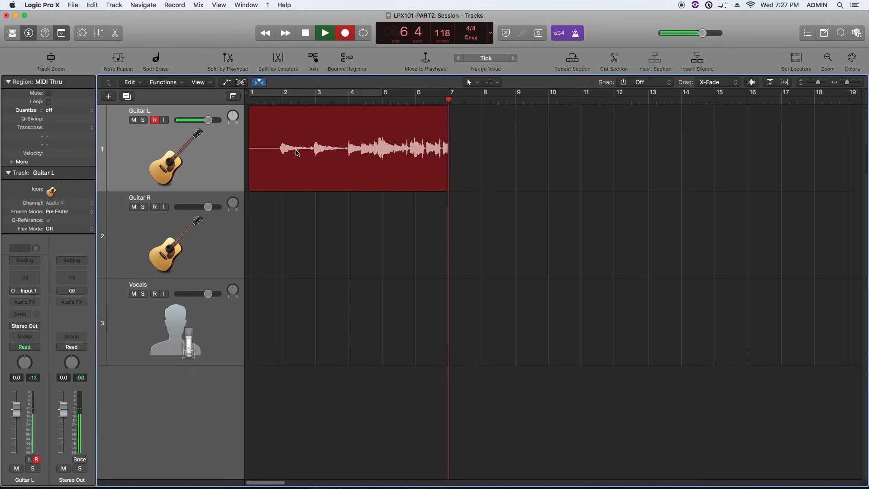
drag(448, 147, 481, 147)
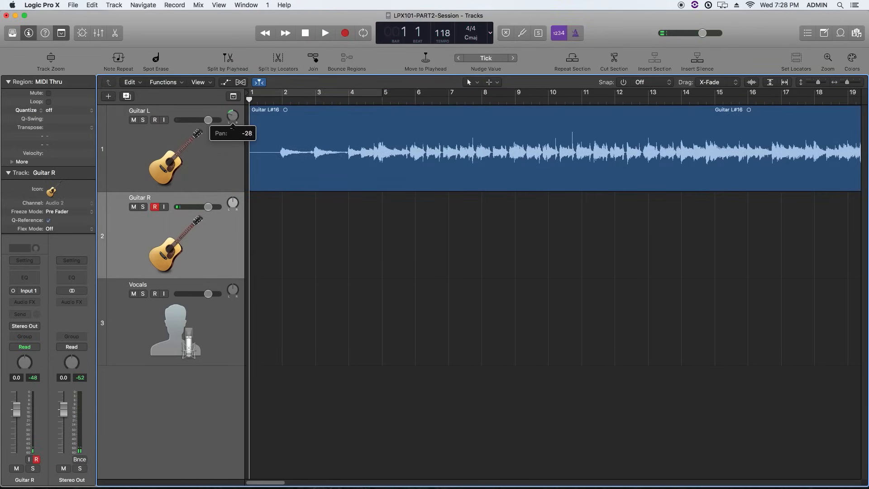
mouse_move(240, 164)
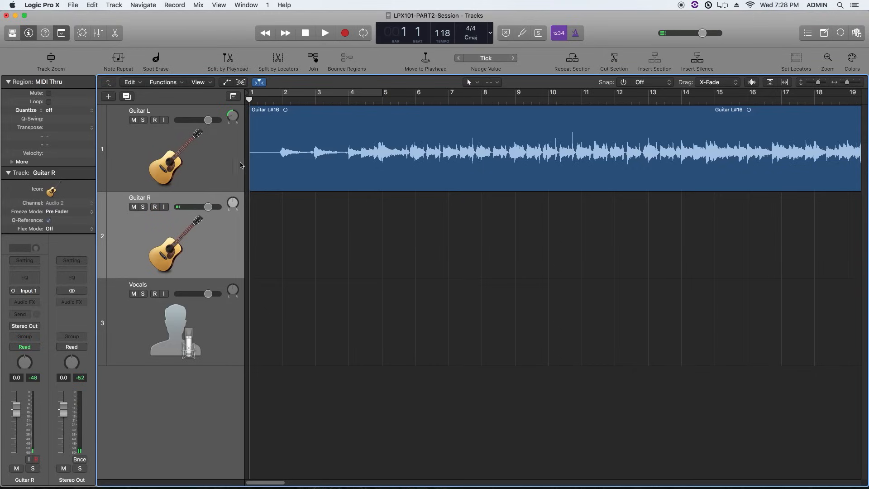
Pan Guitar R to the right, record-enable it, and record its full take.
drag(232, 201, 238, 199)
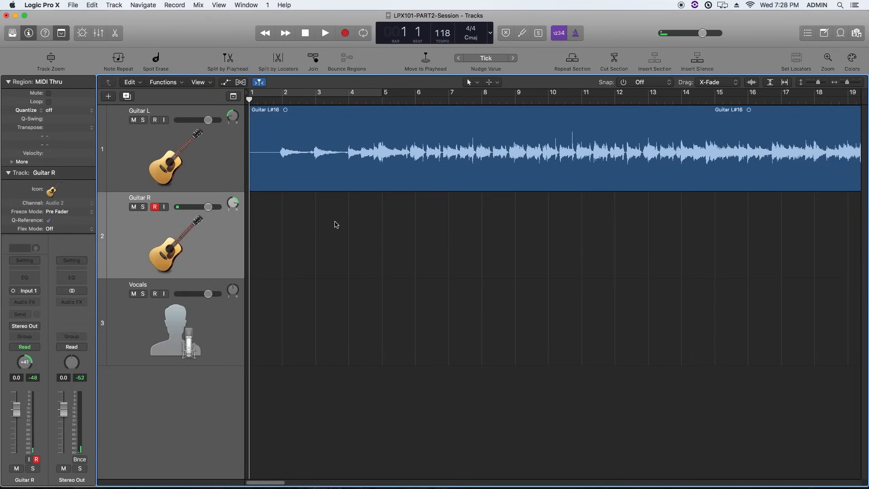
click(133, 207)
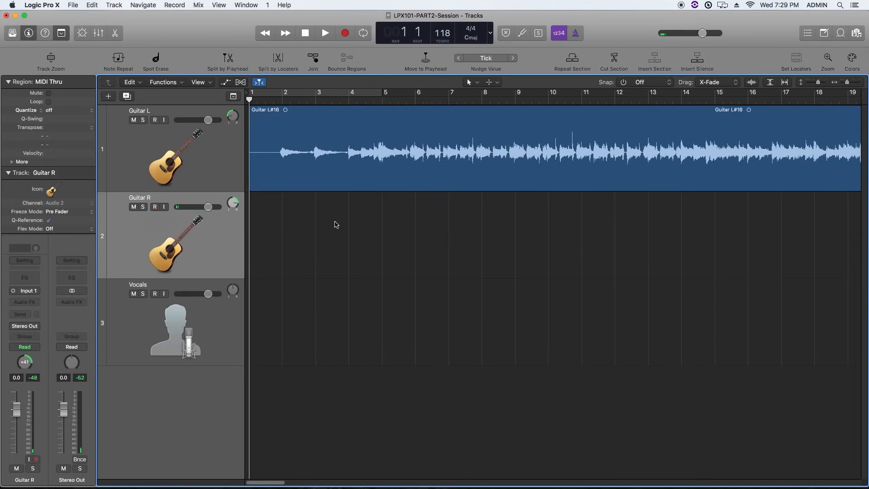
click(324, 32)
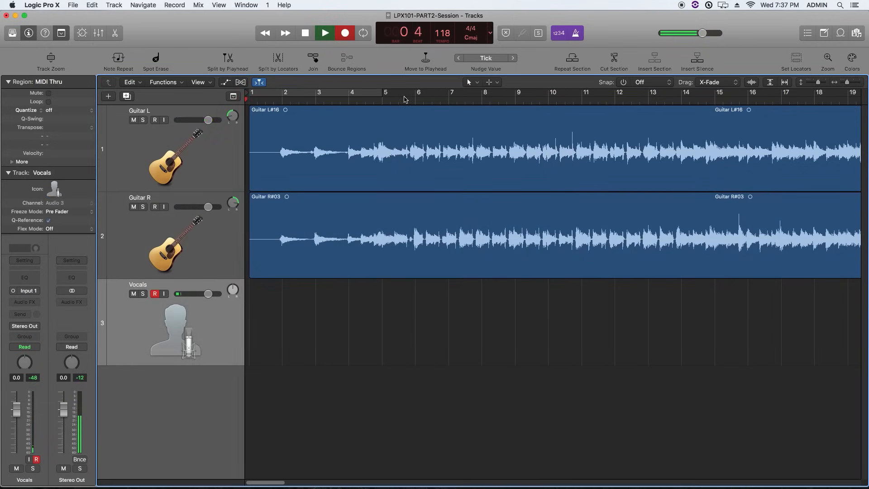
Record and stop the complete vocal take on the Vocals track.
click(324, 33)
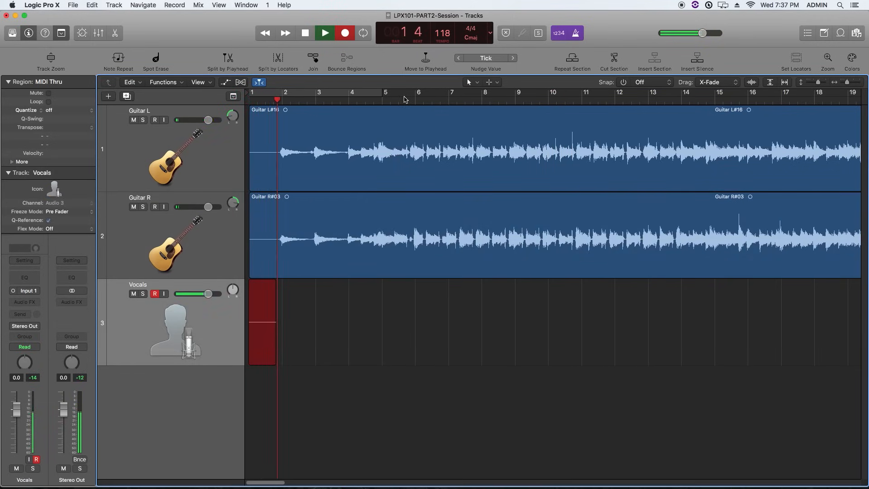
click(324, 33)
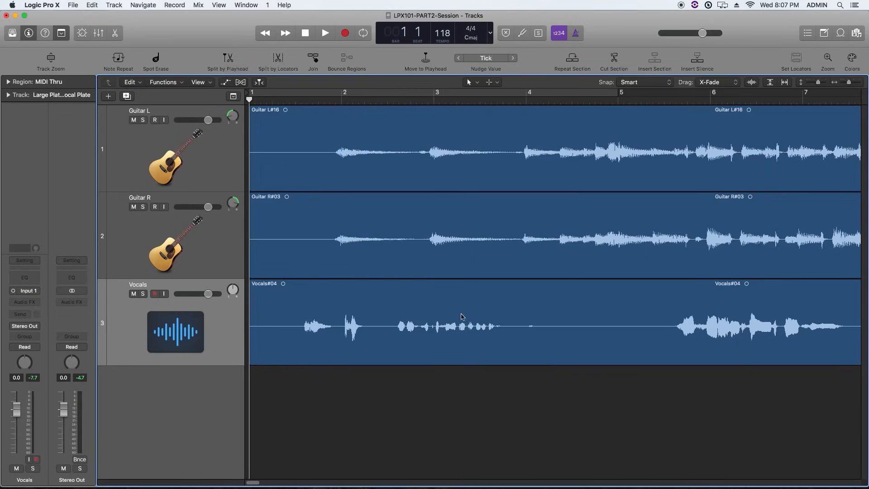
mouse_move(566, 347)
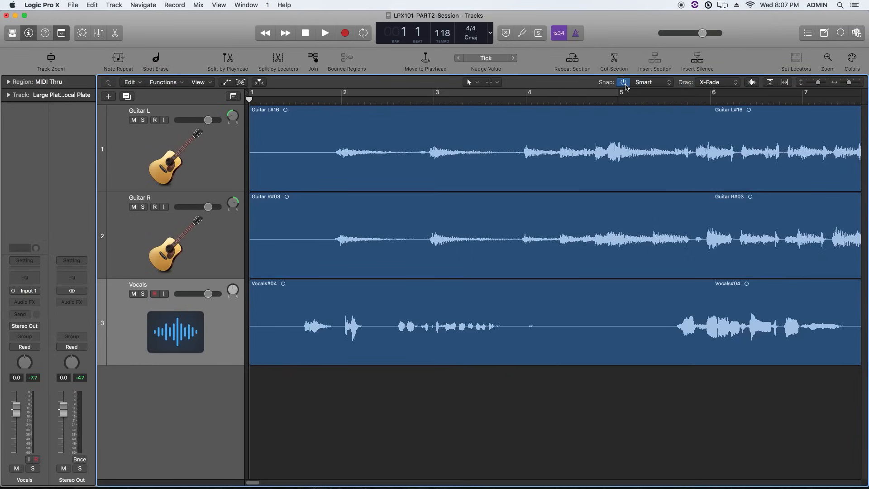
Turn Snap off and trim the vocal region's left edge to just past bar 5.
click(622, 82)
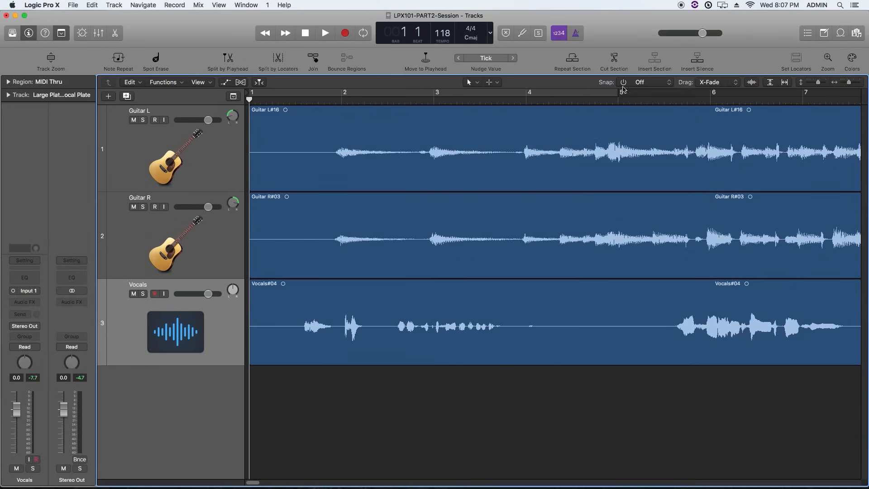
mouse_move(264, 367)
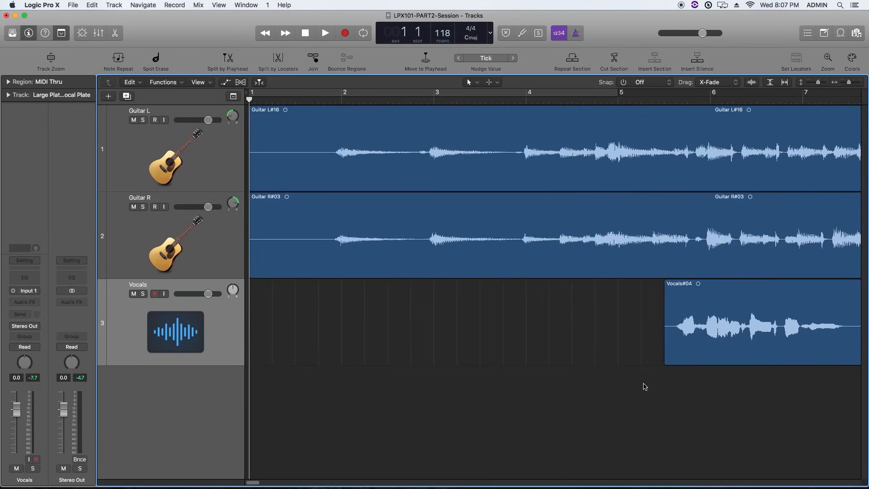
click(348, 148)
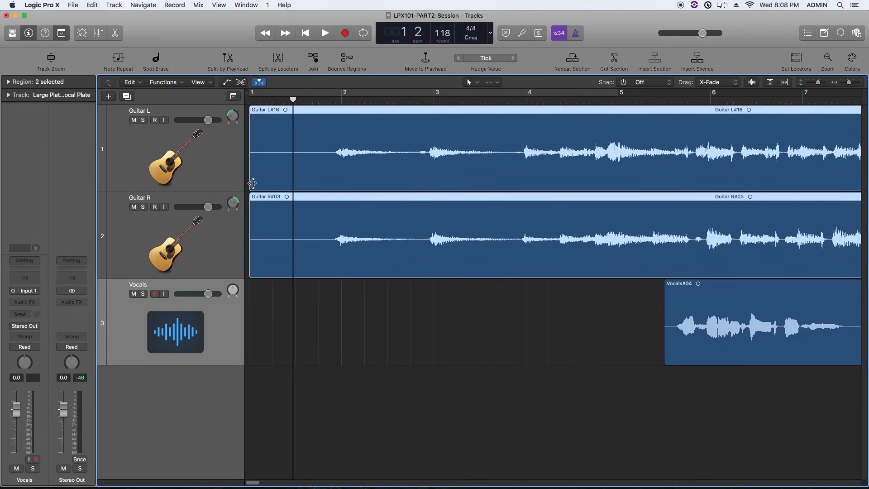
drag(252, 182, 327, 182)
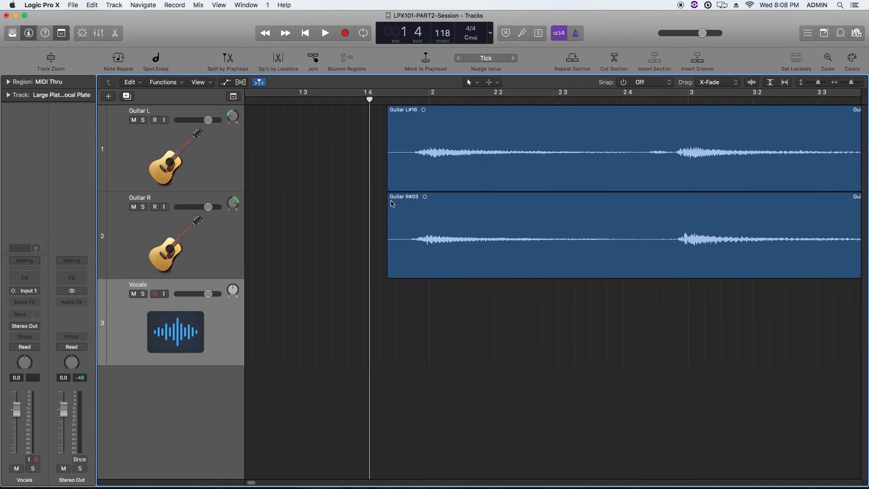
Keep the Pointer Tool selected from the Tool menu for adding guitar fade-ins.
click(493, 82)
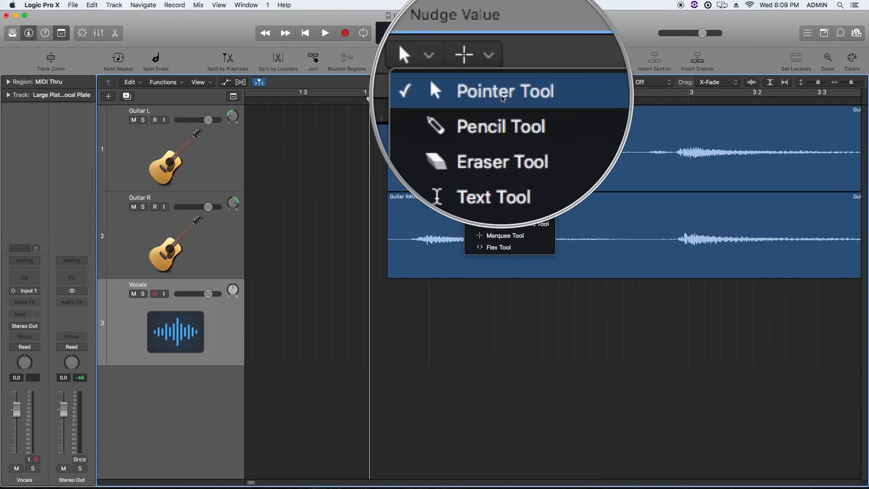
click(504, 91)
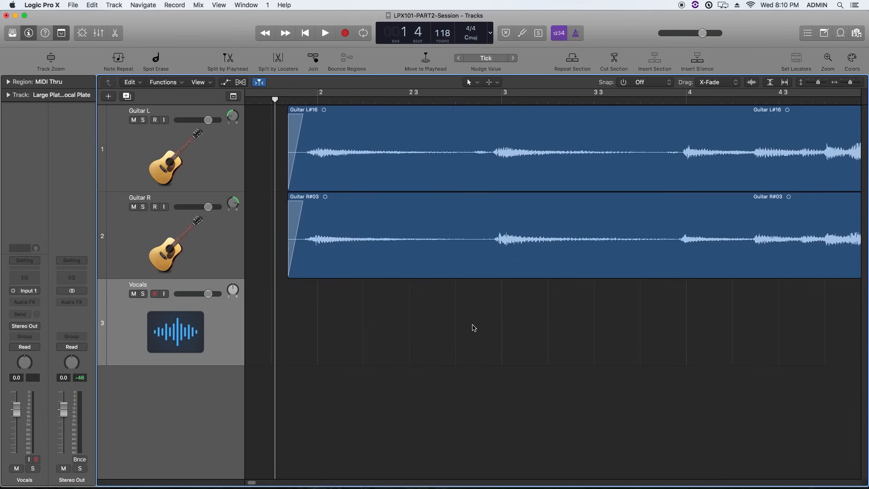
Shorten Guitar L's end, switch Snap to Smart, and align it with Guitar R near bar 23.
scroll(right, 3)
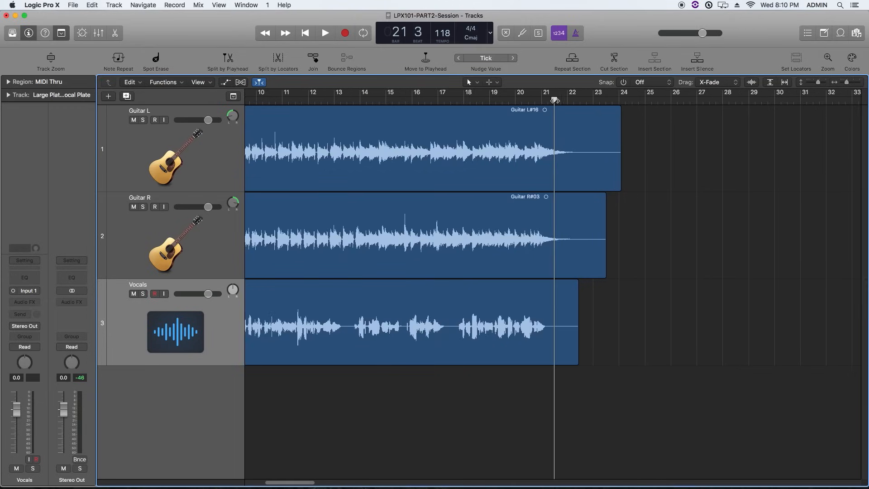
drag(576, 357, 629, 357)
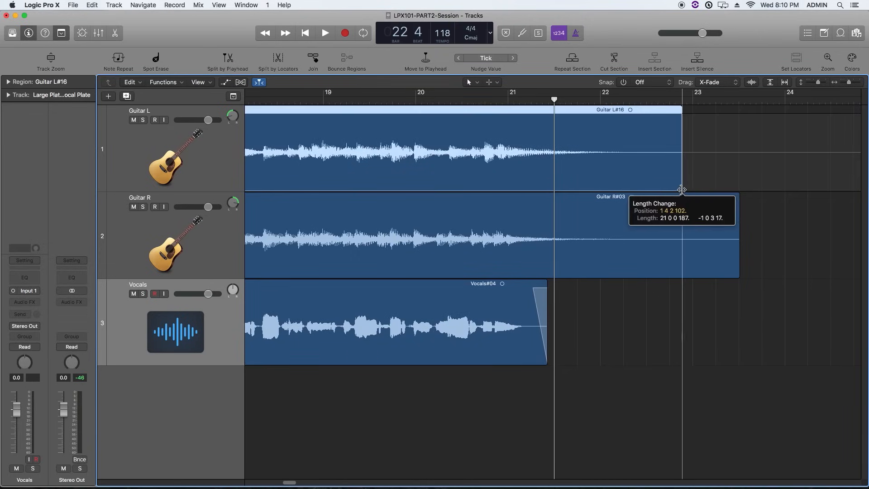
drag(681, 190, 738, 190)
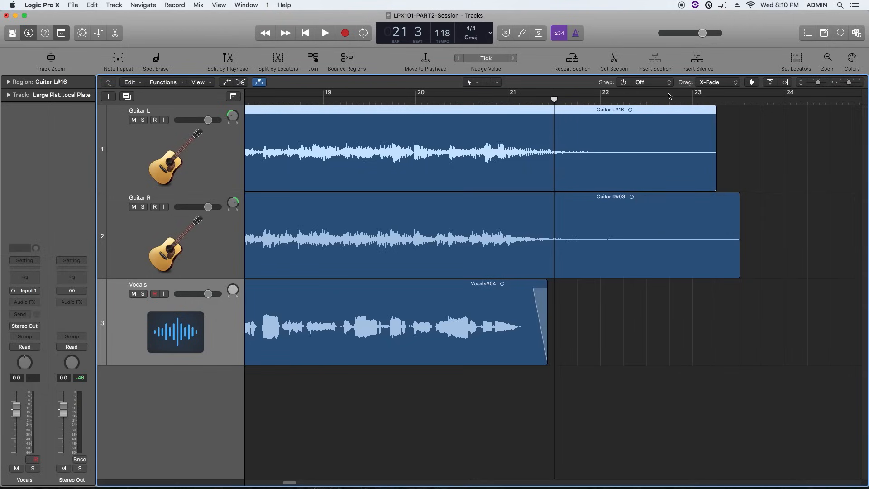
click(645, 82)
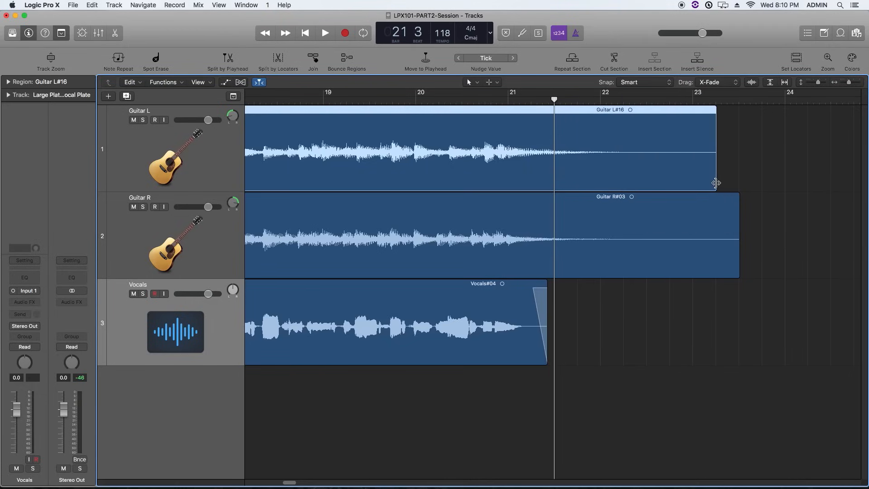
drag(716, 177, 725, 177)
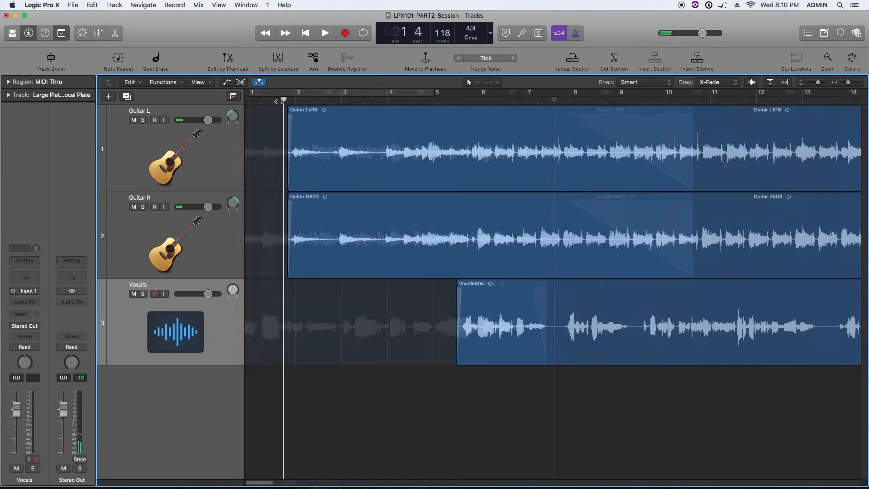
Play the arrangement, fit the whole song in view, and stop at bar 1.
click(325, 33)
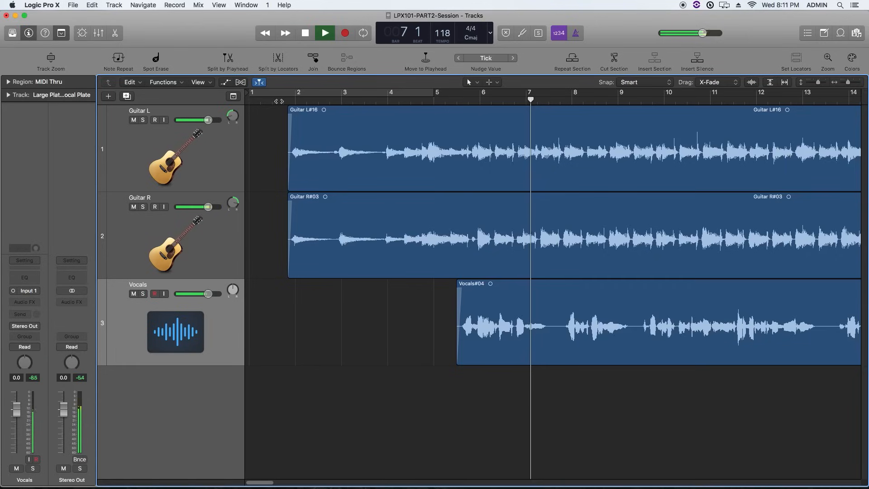
click(324, 33)
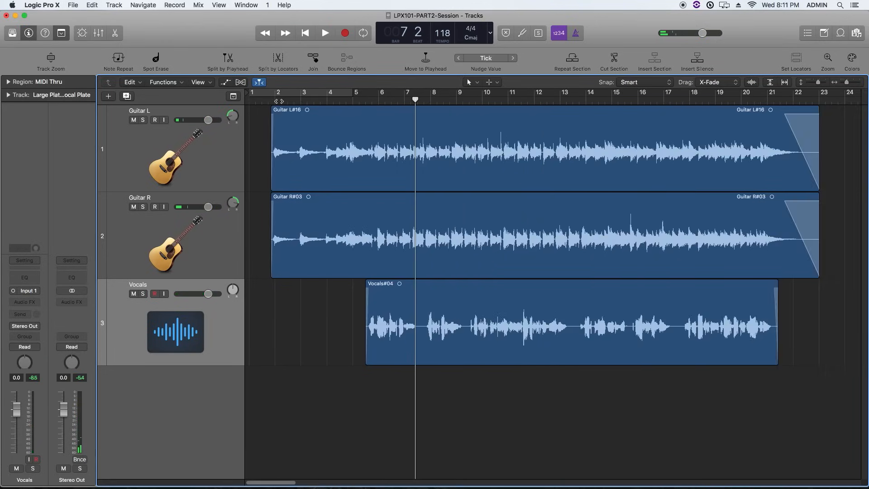
click(305, 32)
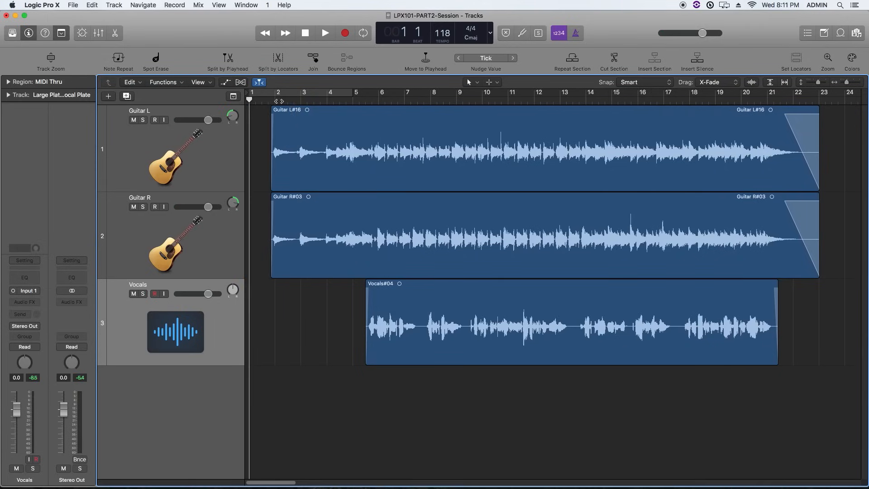
mouse_move(230, 322)
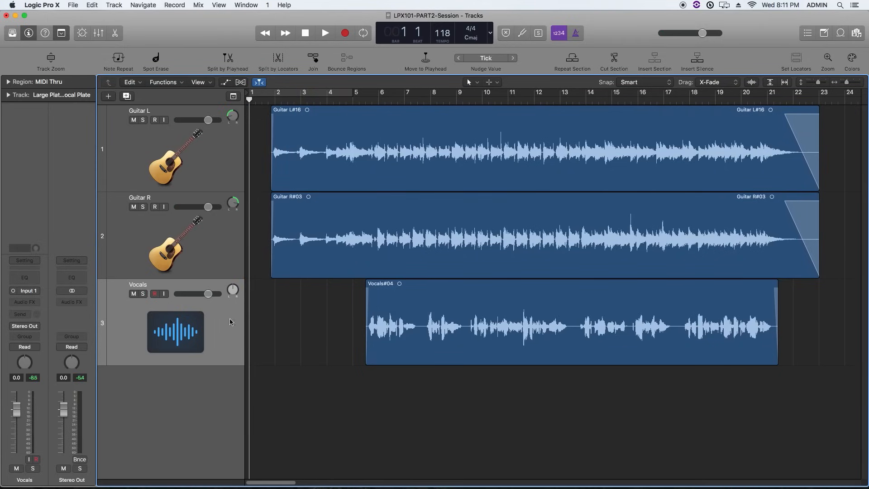
mouse_move(190, 326)
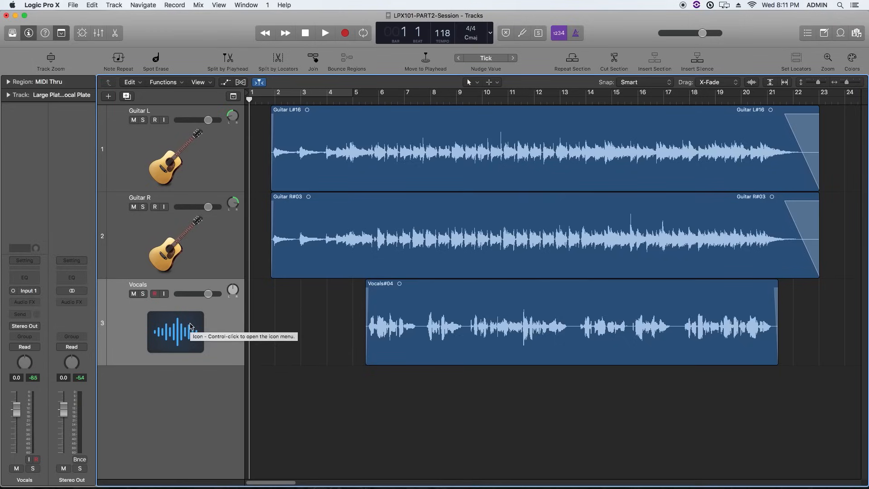
mouse_move(227, 323)
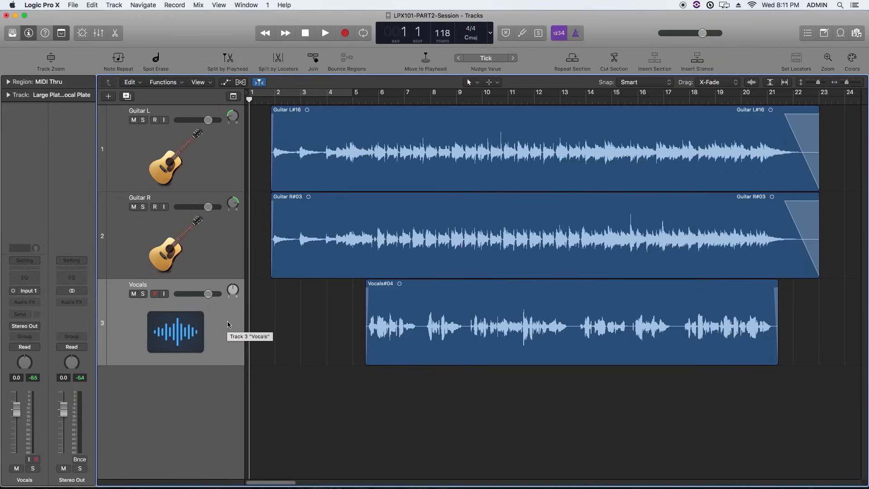
Select the Vocals track and apply Classic Vocal from the Library's Voice category.
click(554, 321)
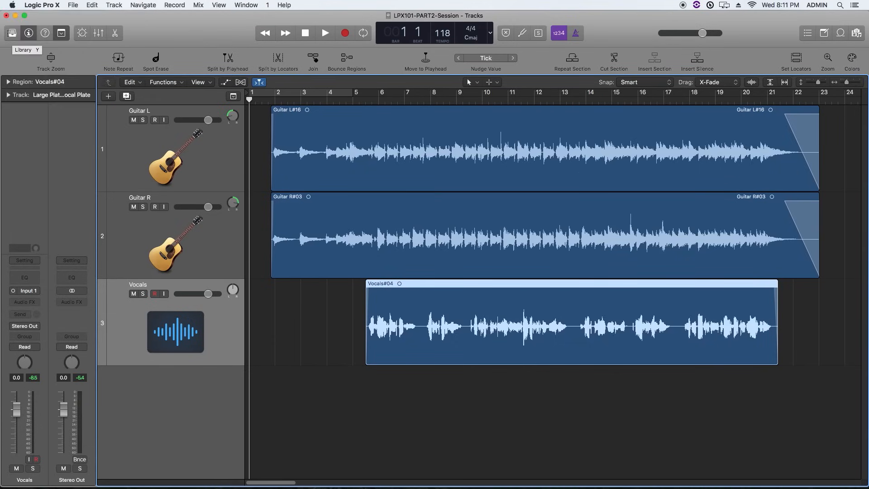
click(22, 50)
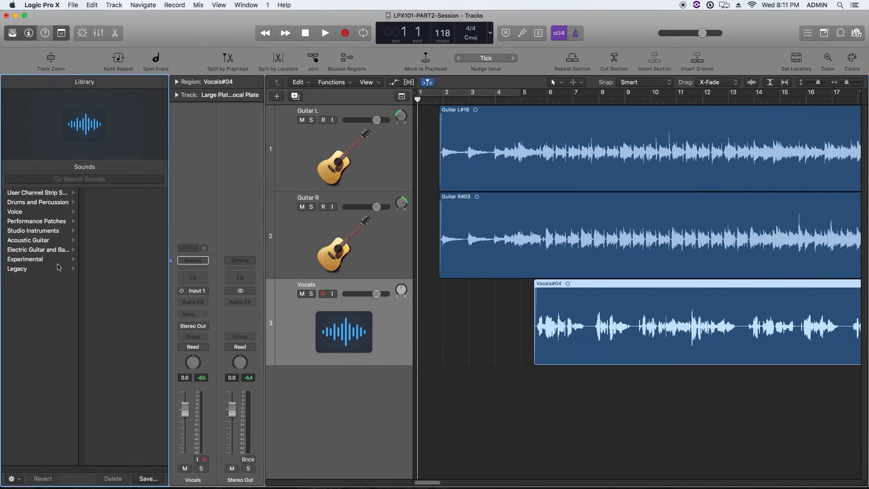
mouse_move(59, 254)
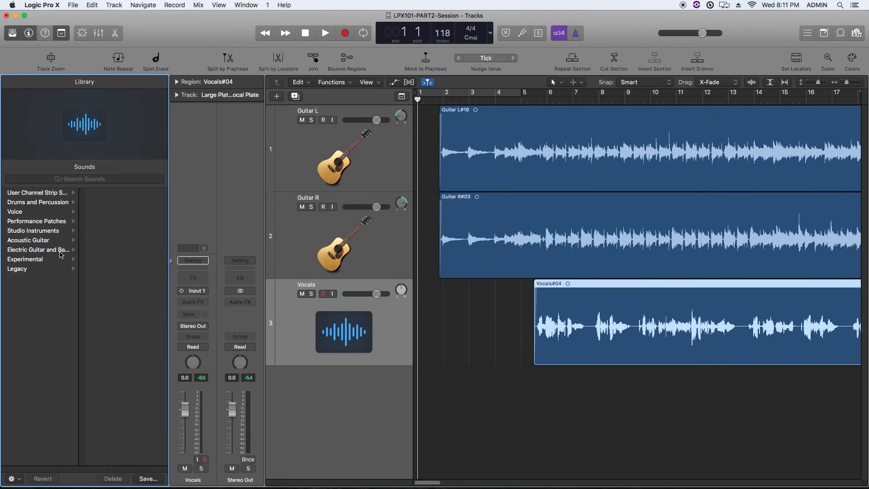
click(15, 212)
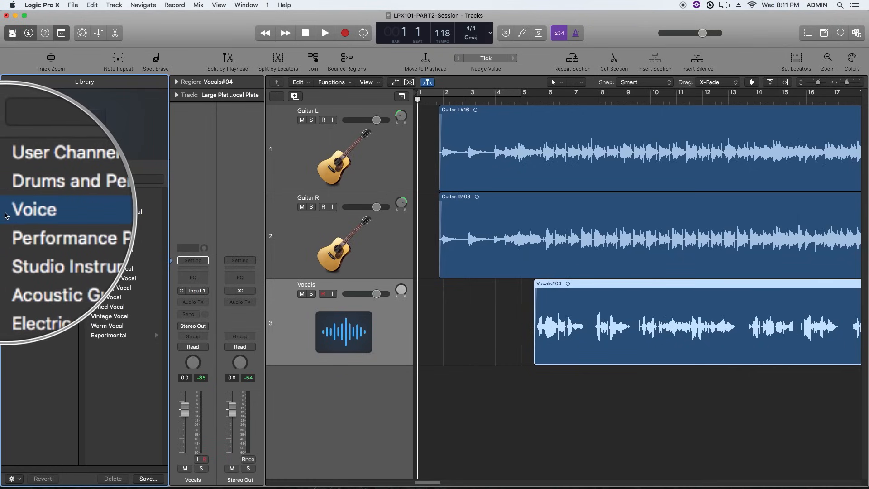
click(34, 212)
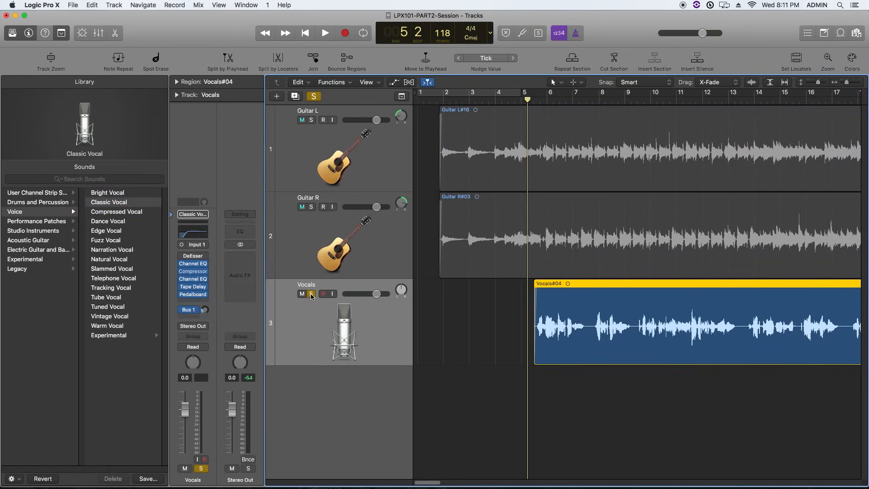
Solo the Vocals track and play it back to listen.
click(325, 33)
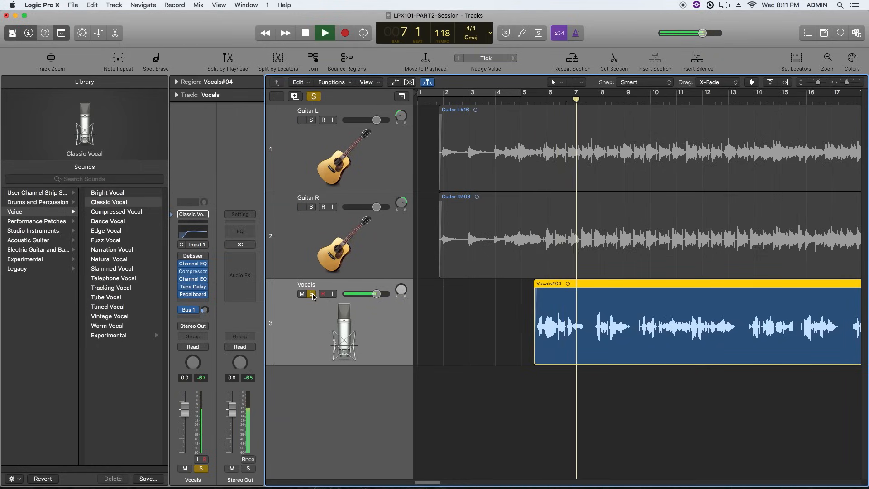
click(304, 33)
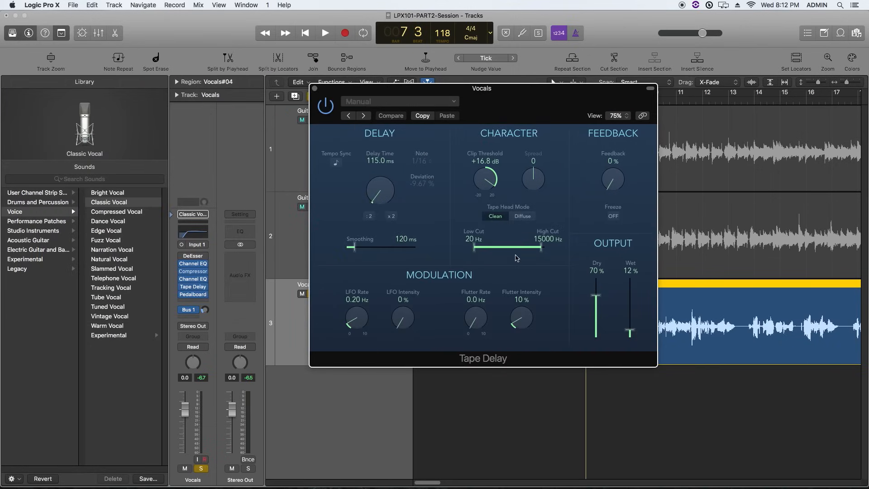
Delete the Tape Delay plug-in from the Vocals channel strip, then play and stop to audition.
click(313, 89)
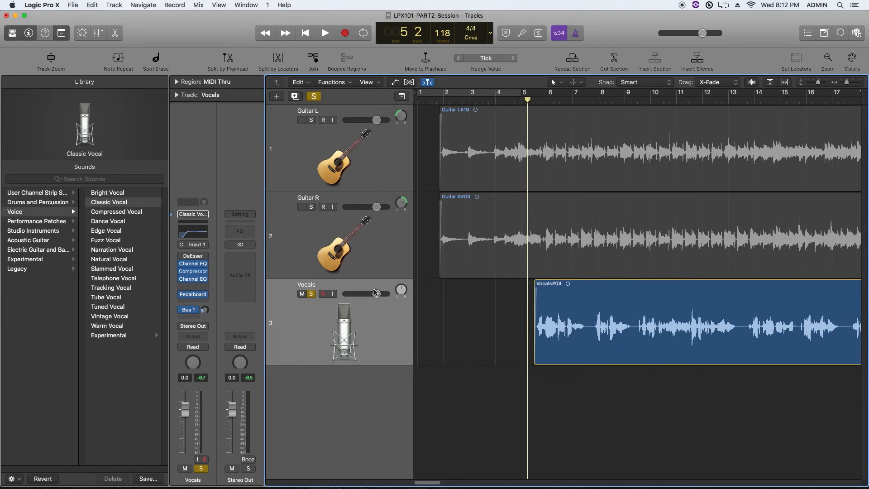
click(325, 33)
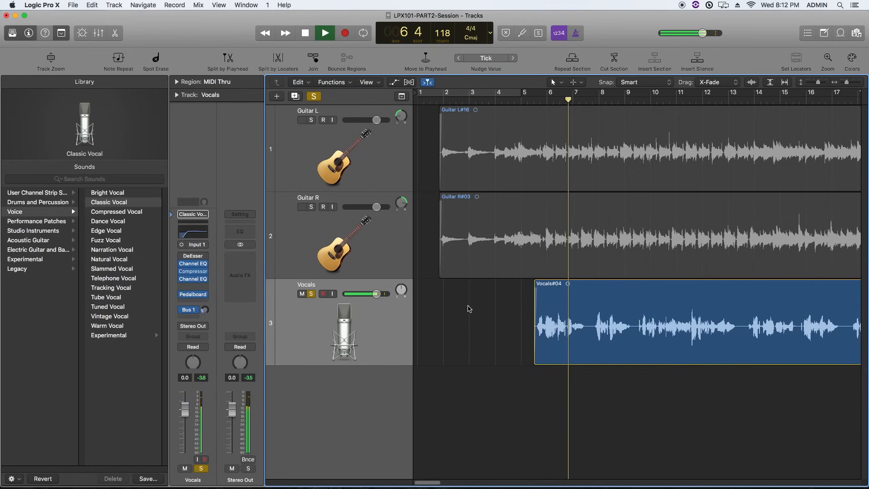
click(304, 33)
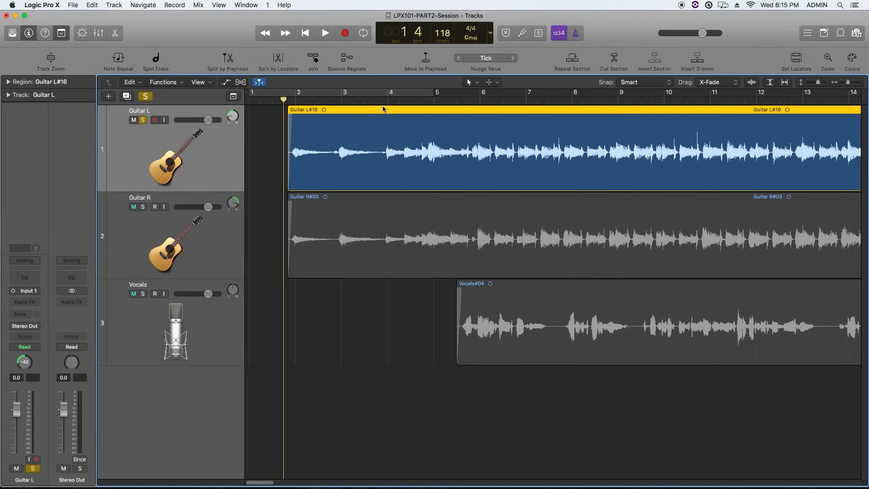
Move the playhead to bar 5 and open Guitar L's Audio FX plug-in menu.
click(437, 99)
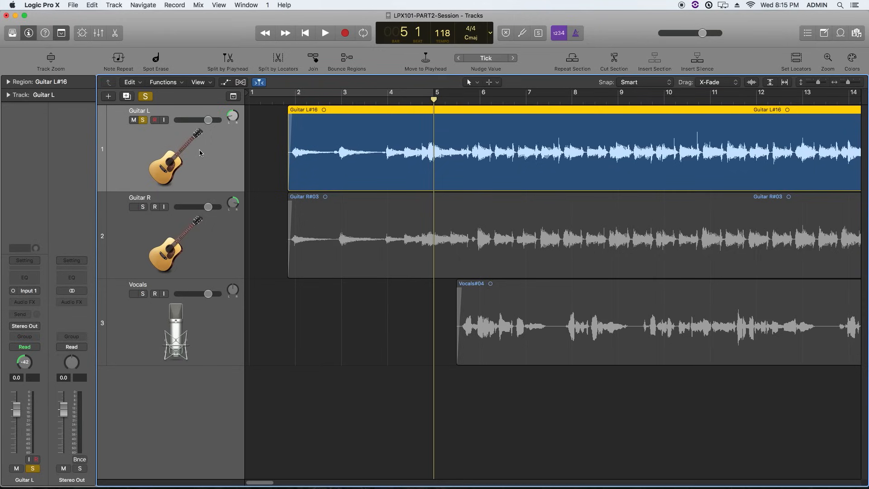
mouse_move(187, 153)
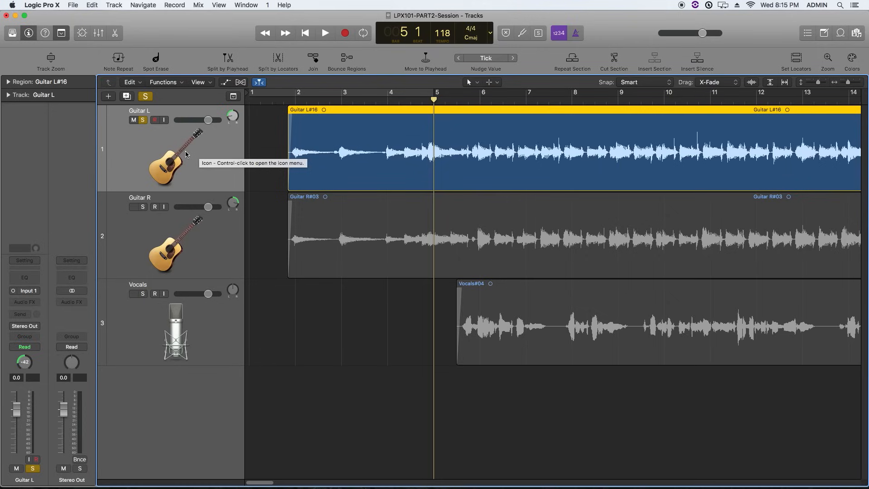
mouse_move(135, 150)
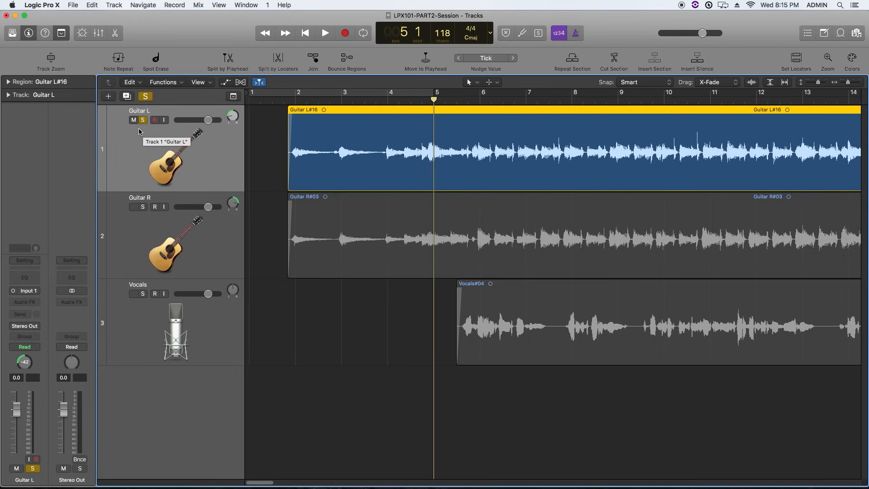
mouse_move(21, 310)
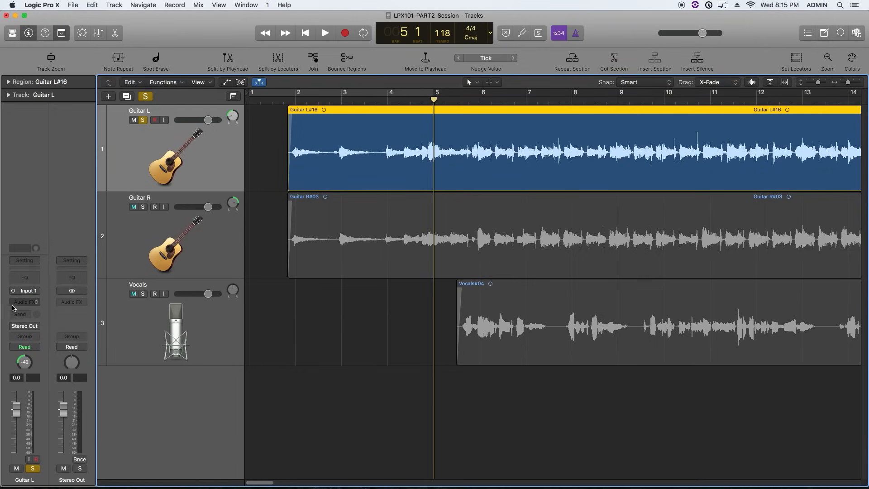
click(24, 301)
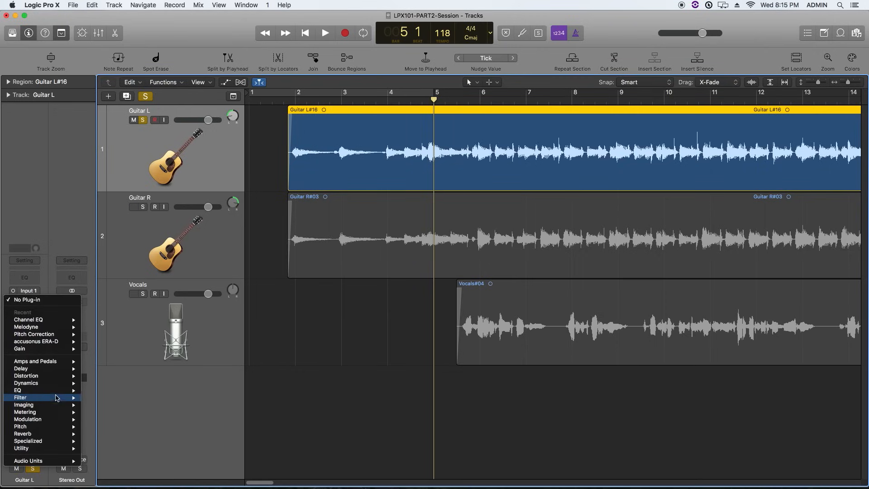
mouse_move(17, 390)
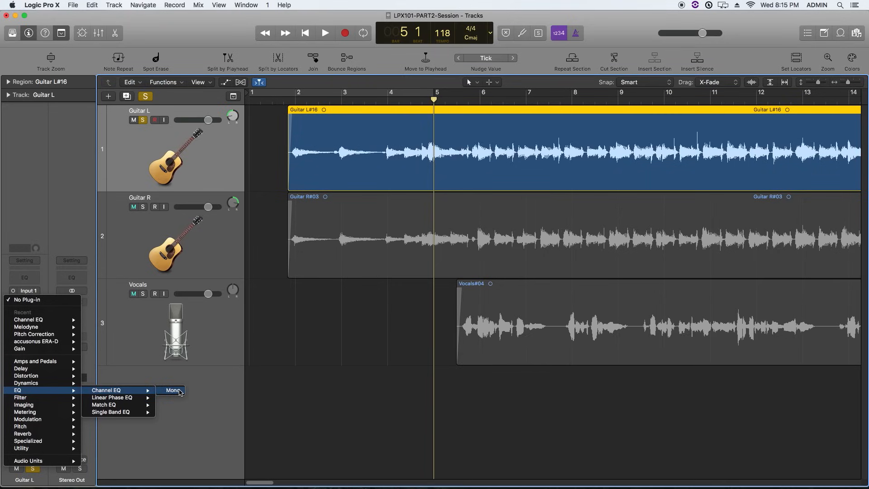
Insert a mono Channel EQ on Guitar L, cutting near 210 Hz and boosting near 580 Hz.
click(172, 390)
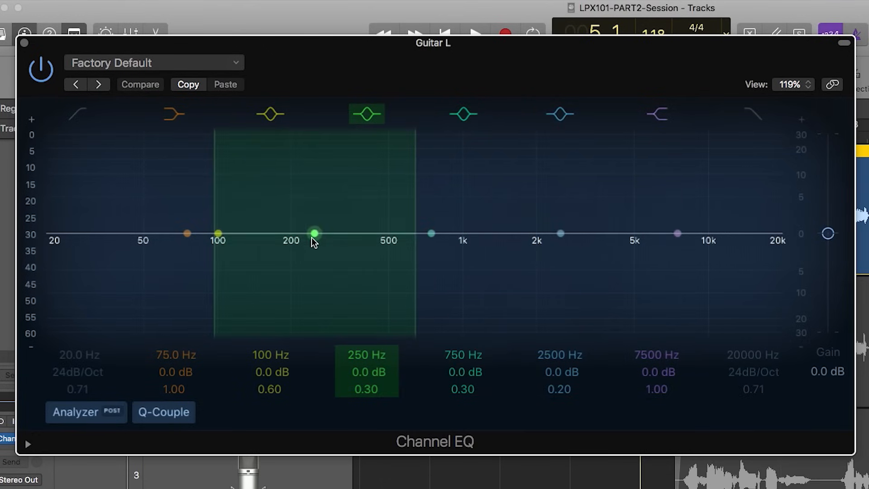
drag(314, 233, 297, 289)
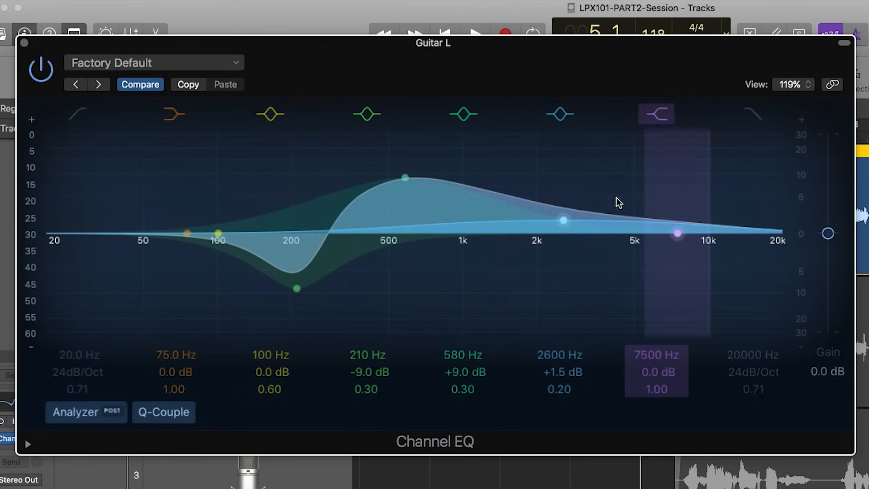
click(462, 114)
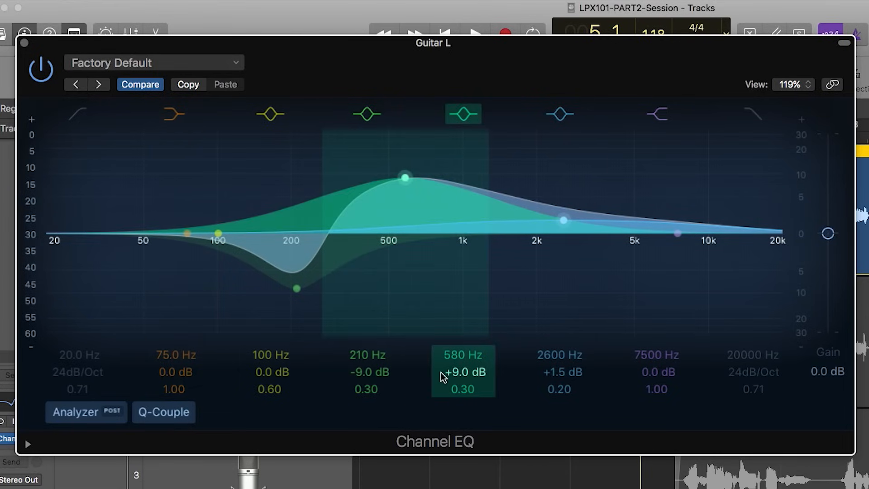
click(154, 62)
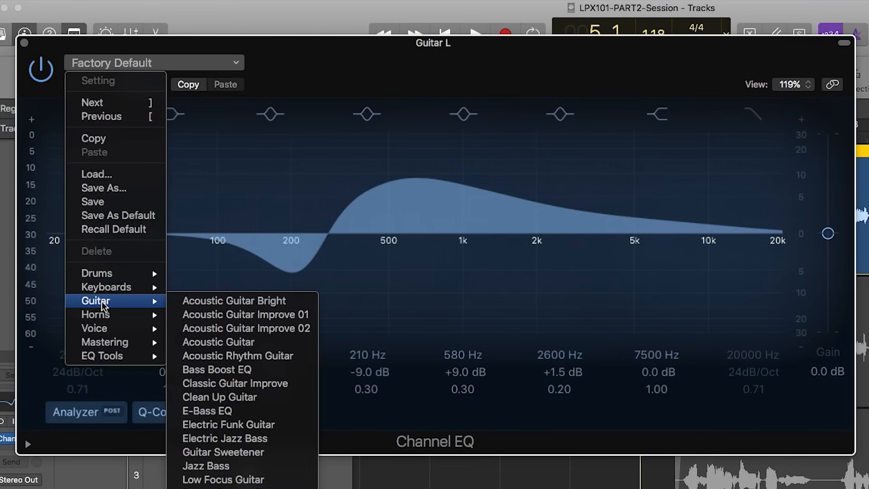
mouse_move(246, 328)
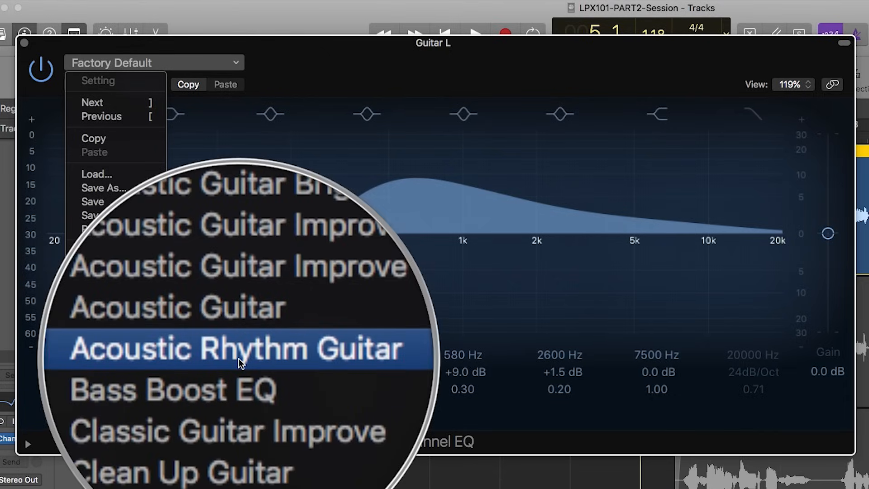
Load the Guitar > Acoustic Rhythm Guitar EQ preset and bypass-toggle the plug-in to compare.
click(236, 348)
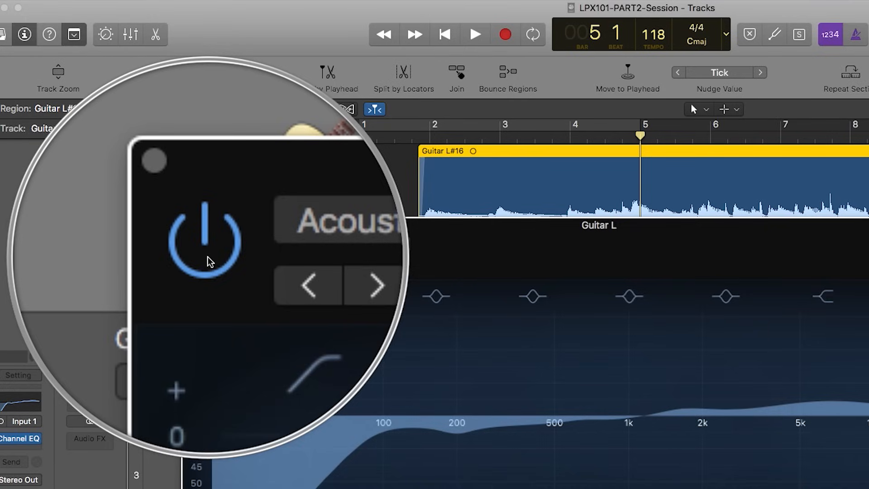
click(204, 236)
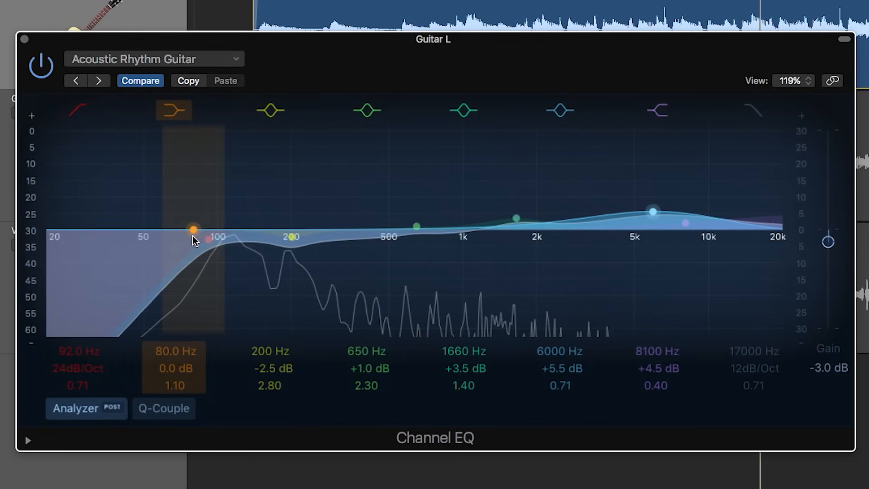
Set the low shelf to about +11 dB near 126 Hz and boost the 630 Hz and 1660 Hz bands.
drag(192, 228, 222, 215)
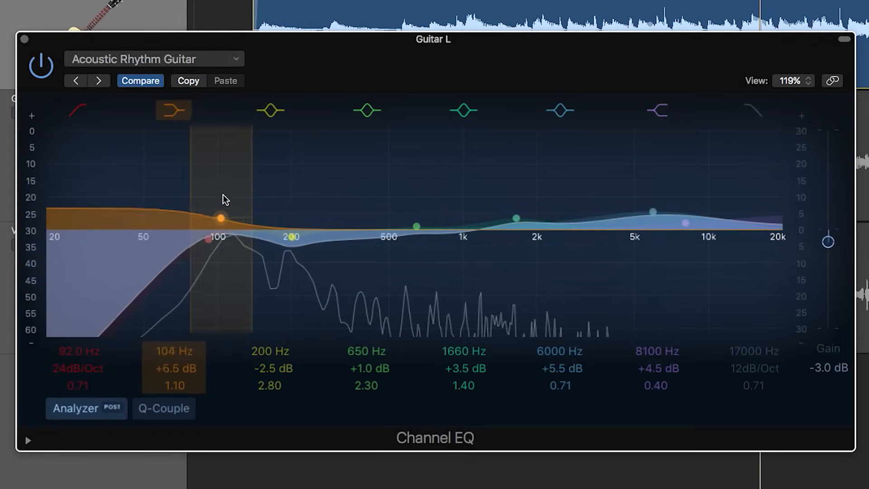
drag(222, 217, 274, 211)
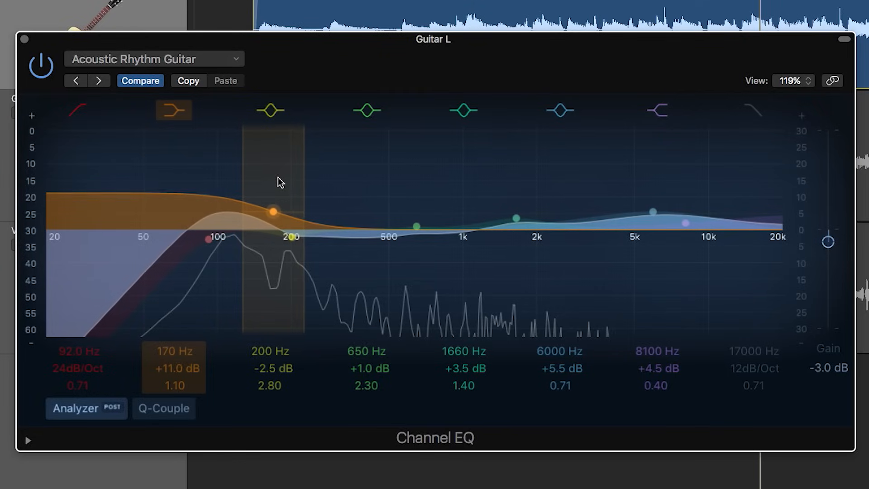
drag(272, 212, 250, 217)
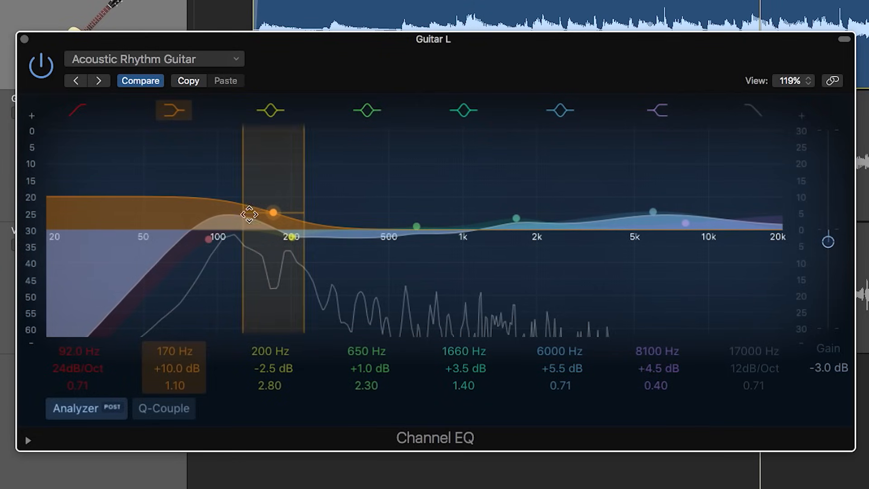
click(291, 237)
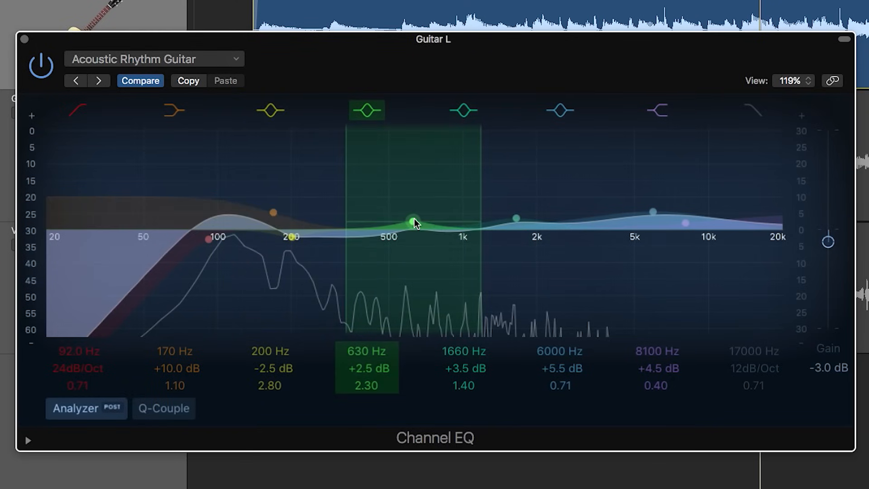
click(656, 110)
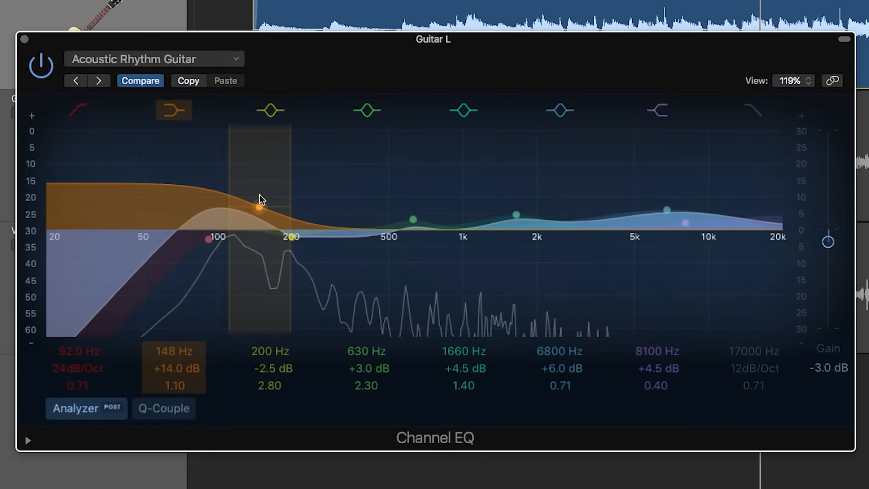
drag(259, 210, 256, 210)
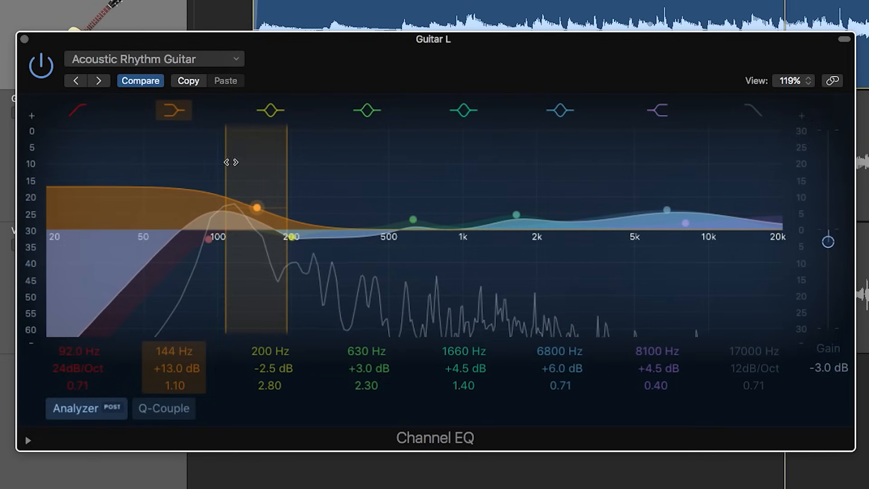
drag(257, 209, 240, 212)
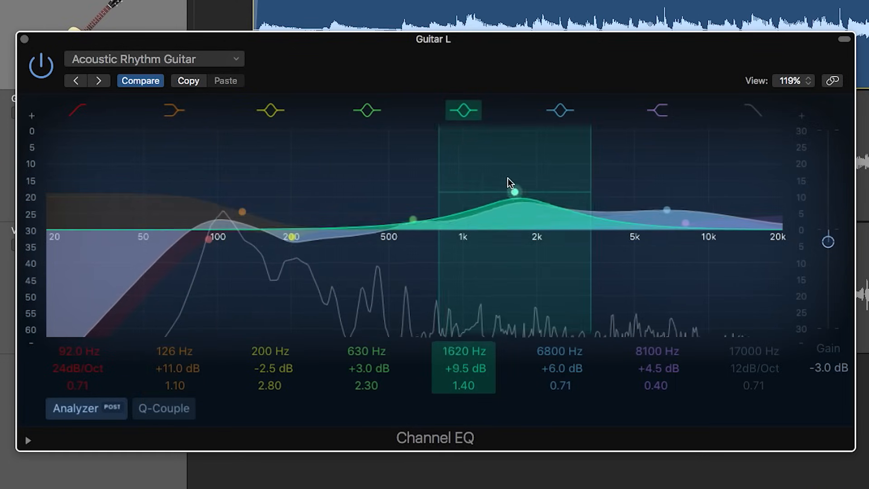
drag(515, 192, 532, 212)
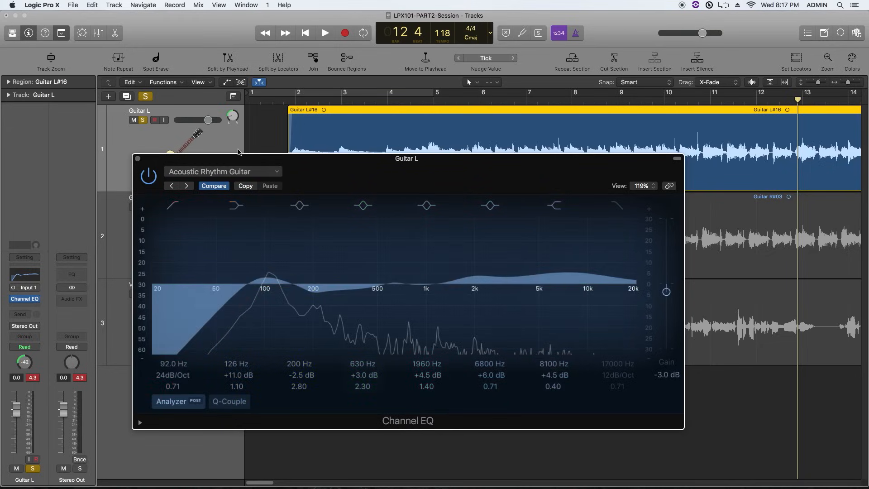
Close the Channel EQ window, Shift-select Guitar R alongside Guitar L, and show the Mixer.
click(138, 159)
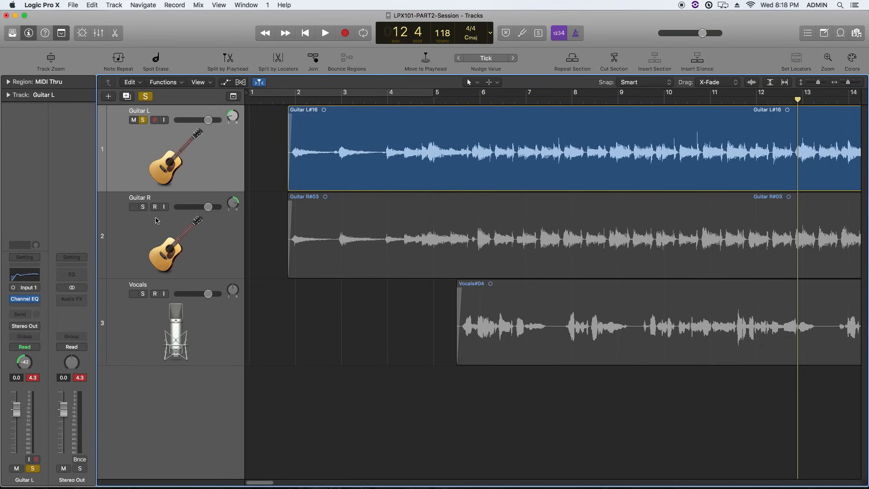
click(143, 207)
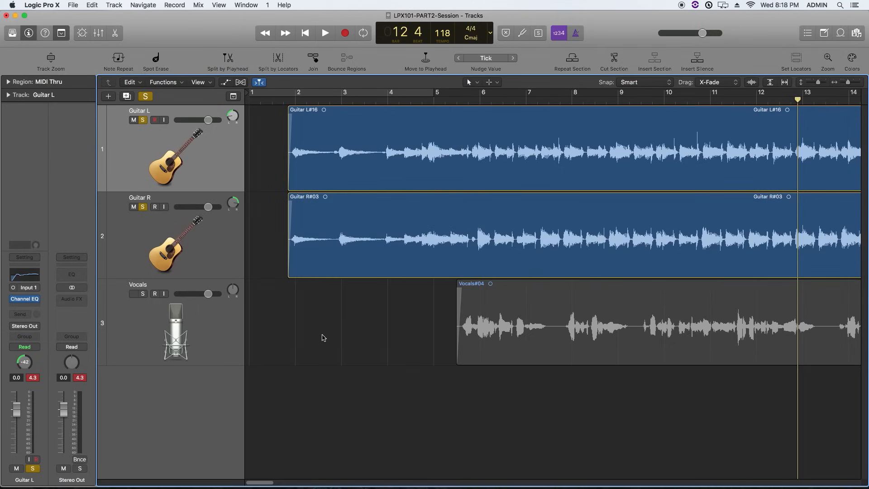
click(132, 293)
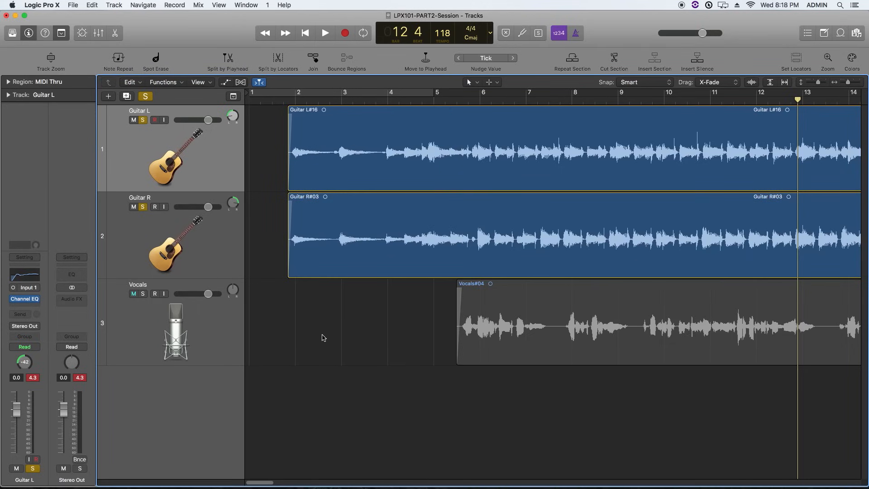
click(133, 294)
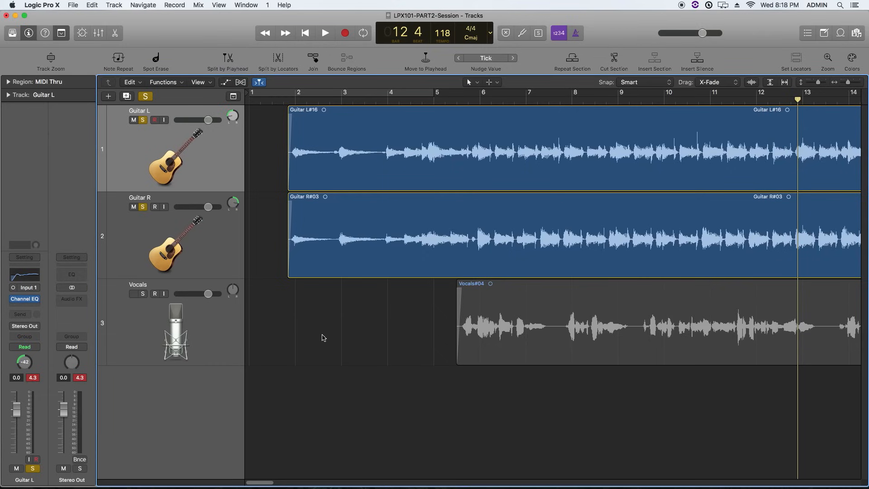
click(99, 33)
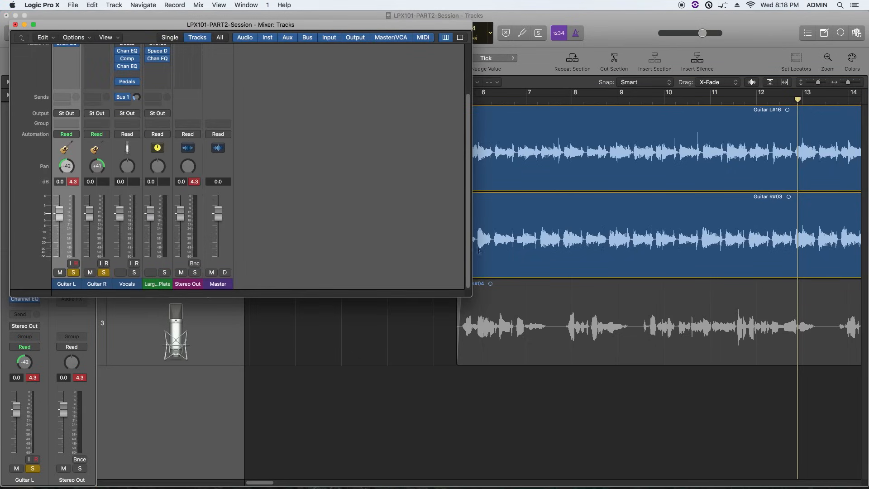
Option-drag Guitar L's Chan EQ slot onto Guitar R's Audio FX section in the Mixer.
drag(471, 296, 526, 388)
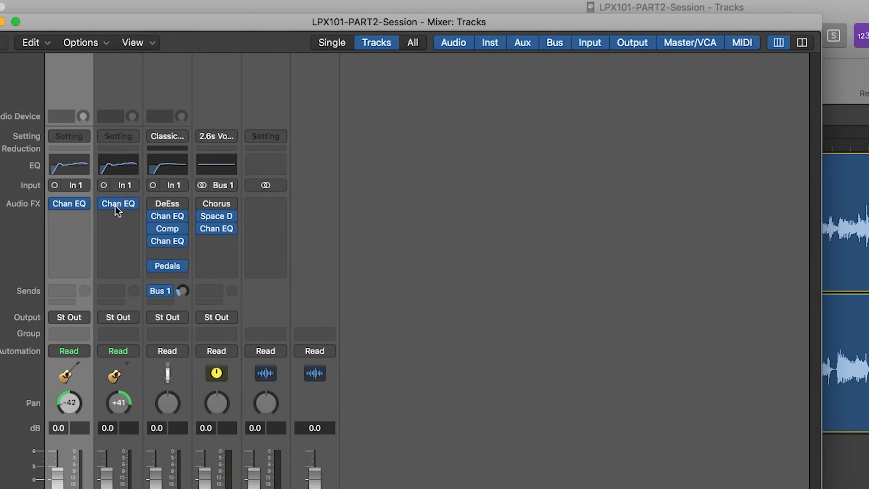
mouse_move(118, 203)
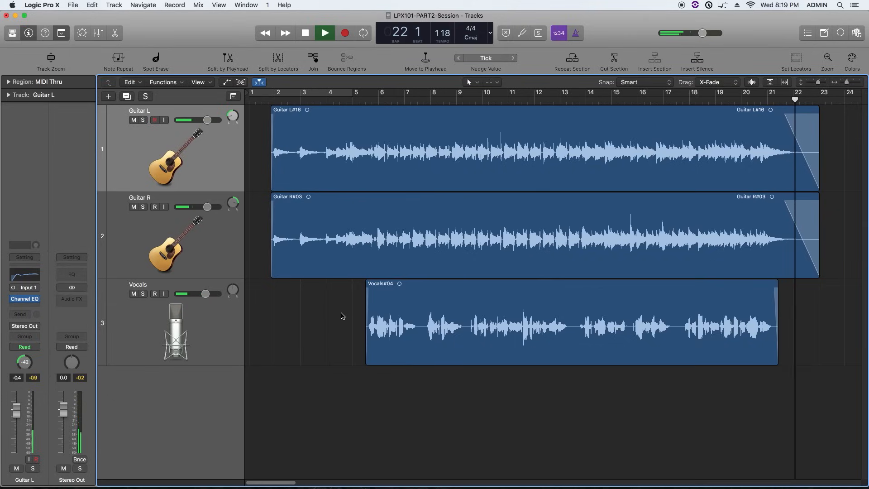
Play the full three-track arrangement from the start with the Mixer closed.
click(325, 33)
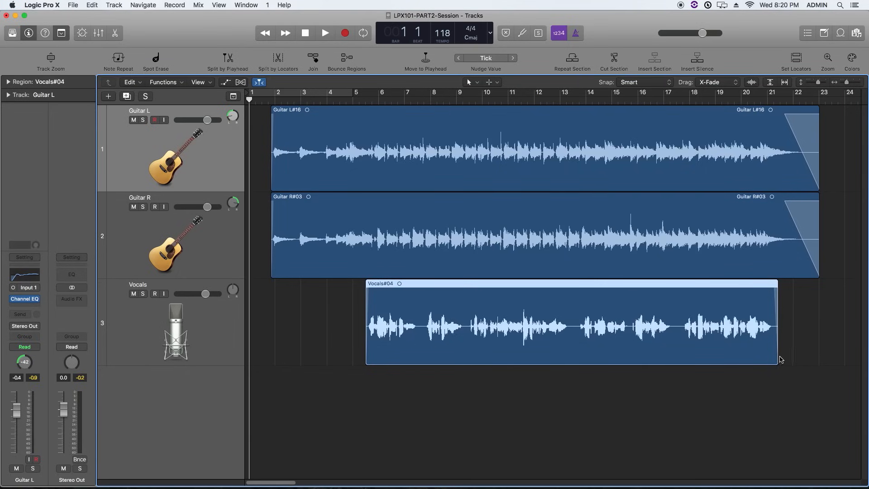
mouse_move(406, 336)
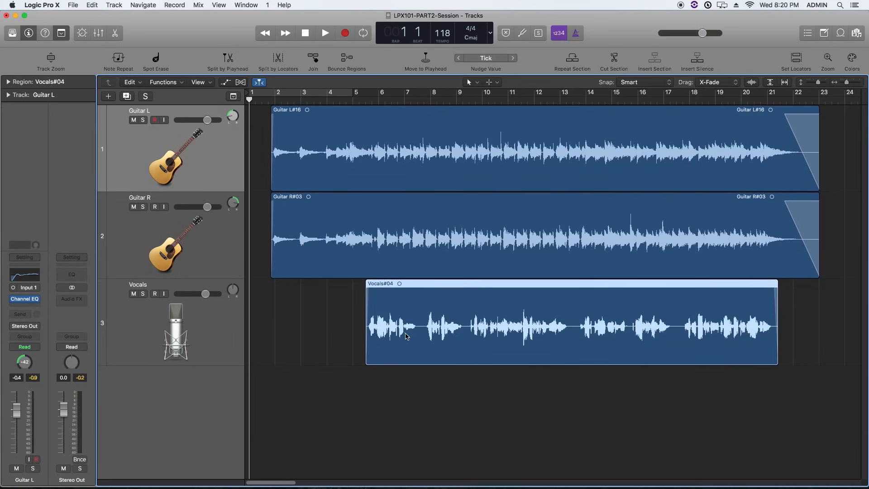
mouse_move(644, 387)
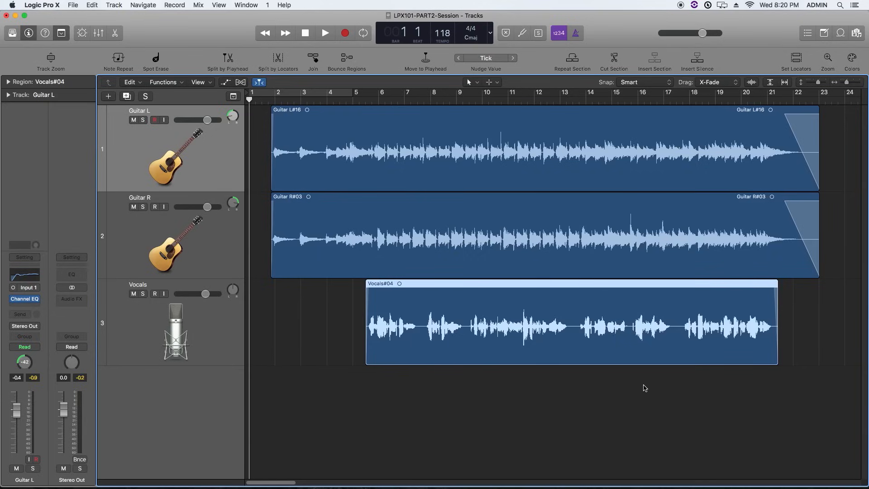